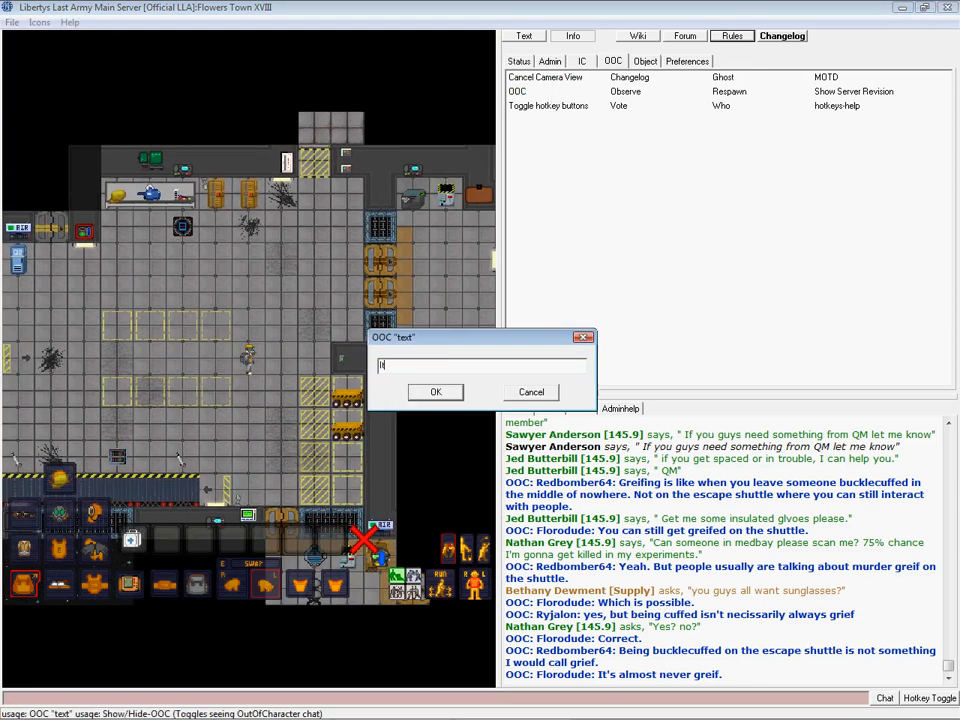
# Post the OOC chat message "It's Borderline Grief".
pyautogui.write("It's Borderlin")
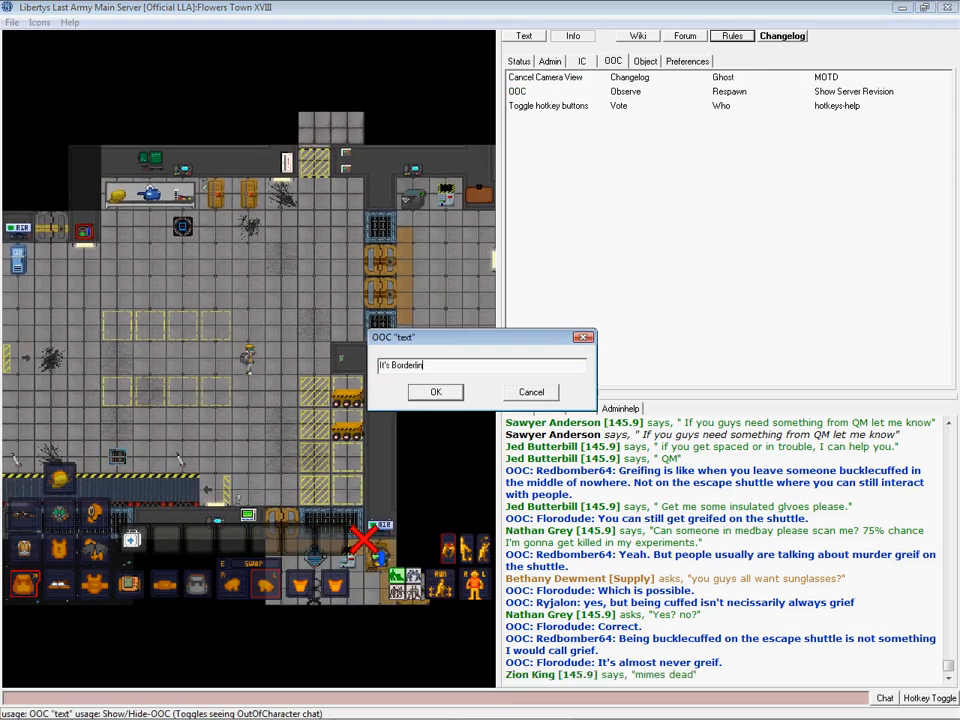
pyautogui.click(435, 391)
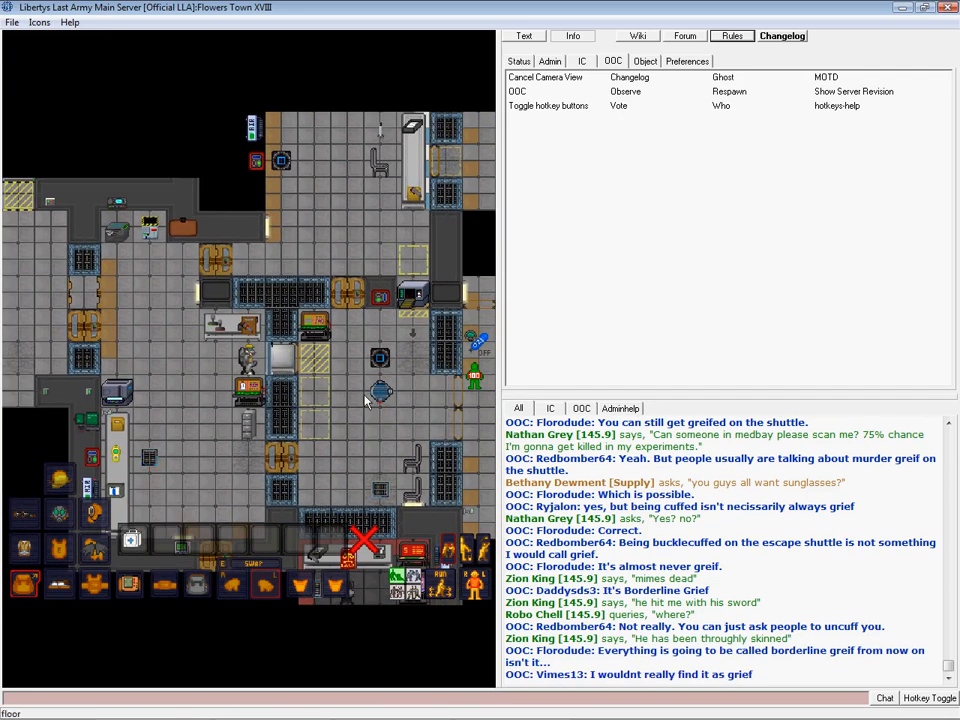
pyautogui.moveTo(300, 445)
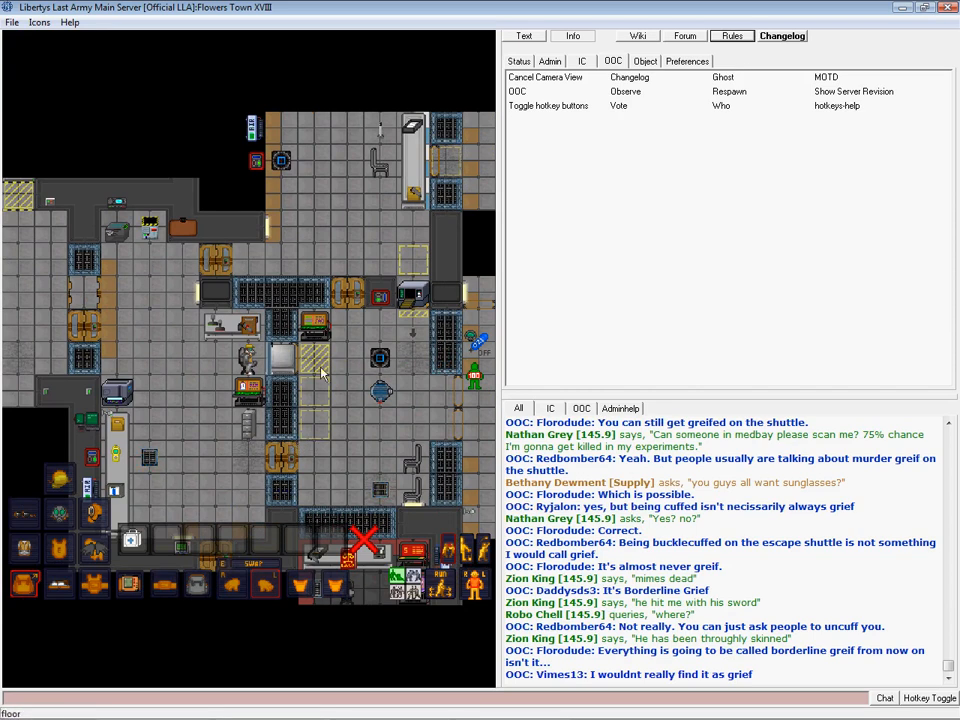
pyautogui.click(517, 95)
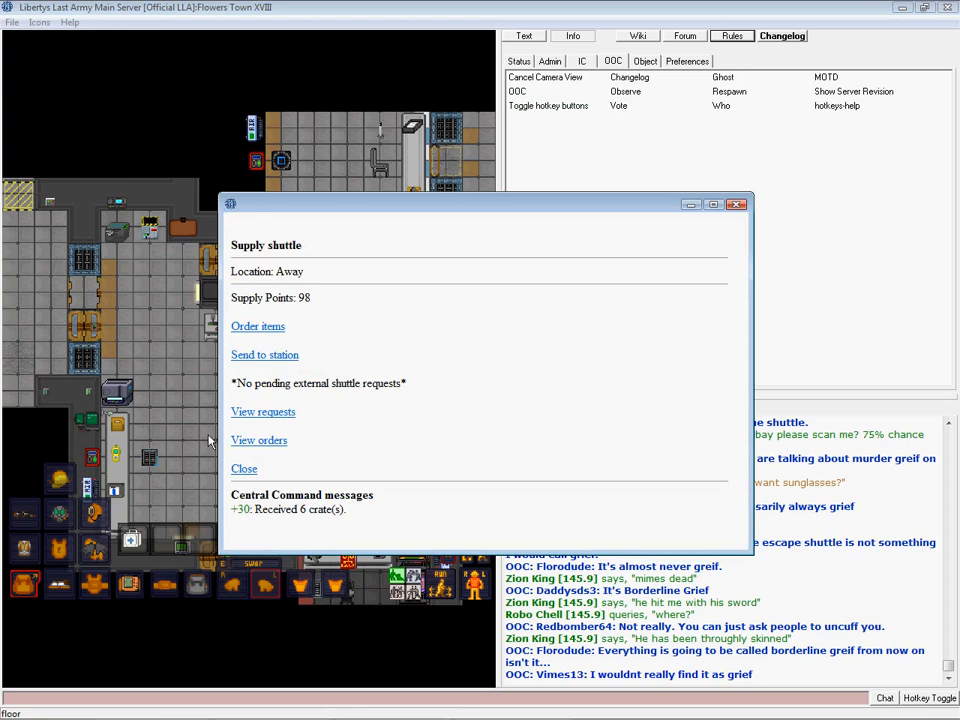
pyautogui.moveTo(173, 387)
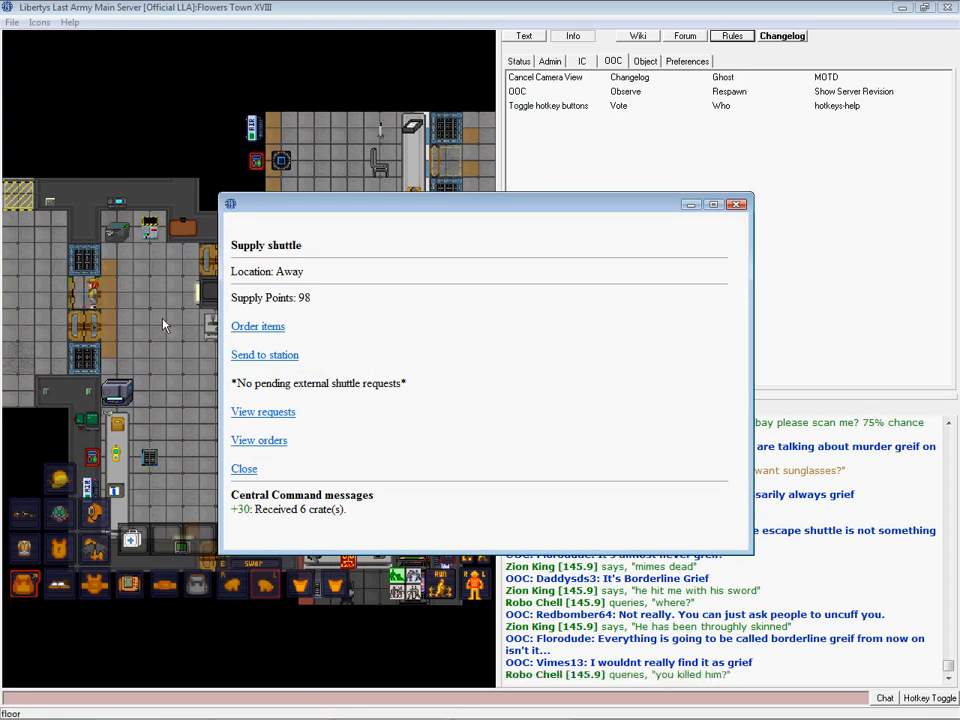
pyautogui.click(257, 326)
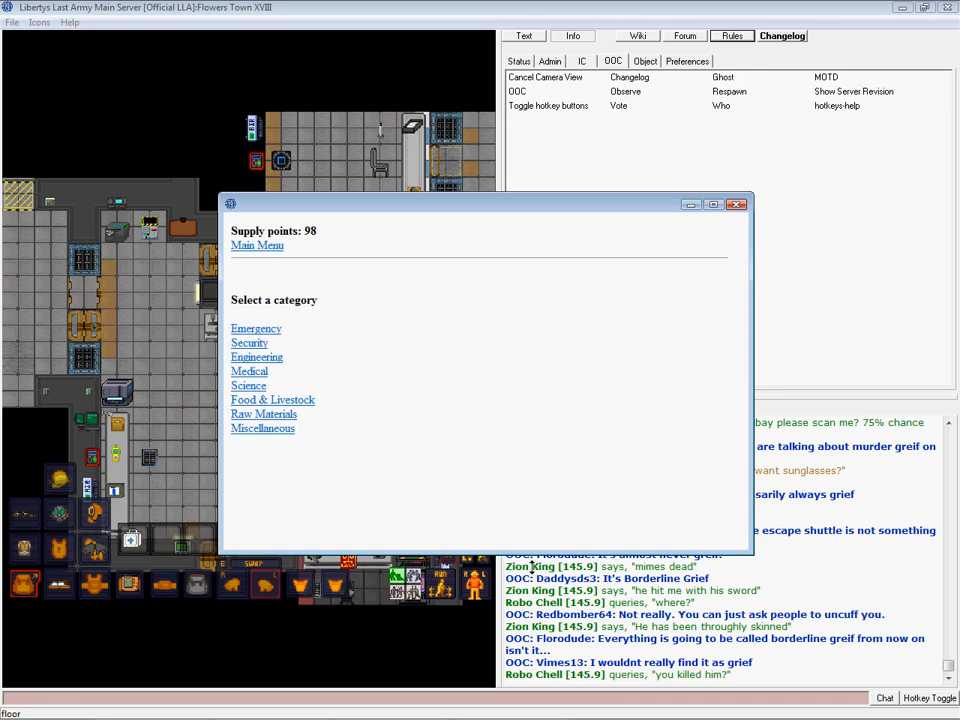
pyautogui.click(257, 245)
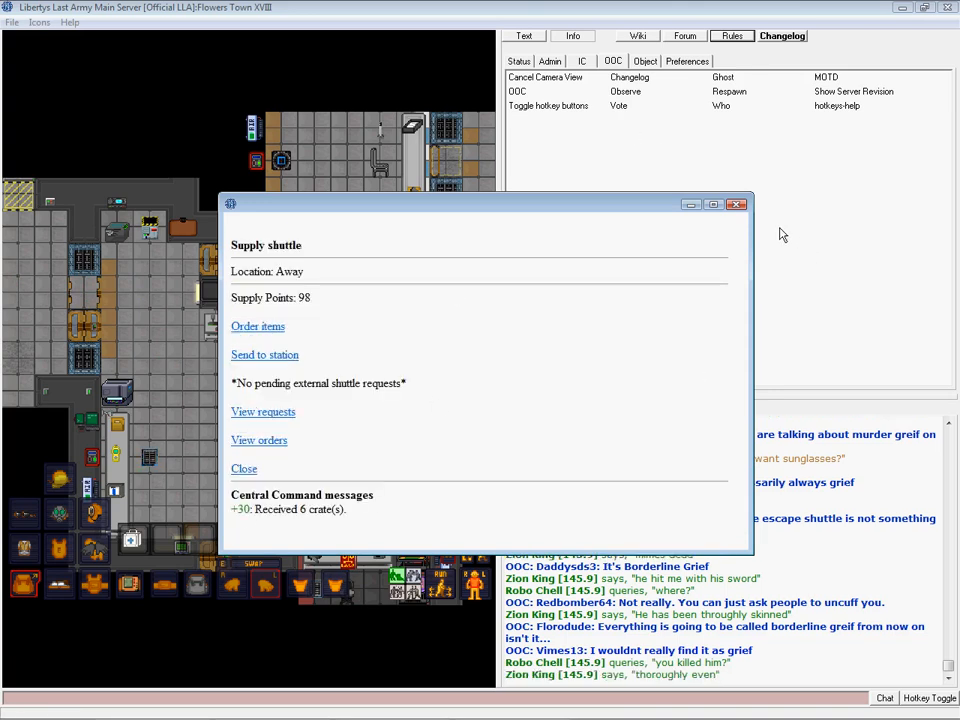
pyautogui.click(244, 468)
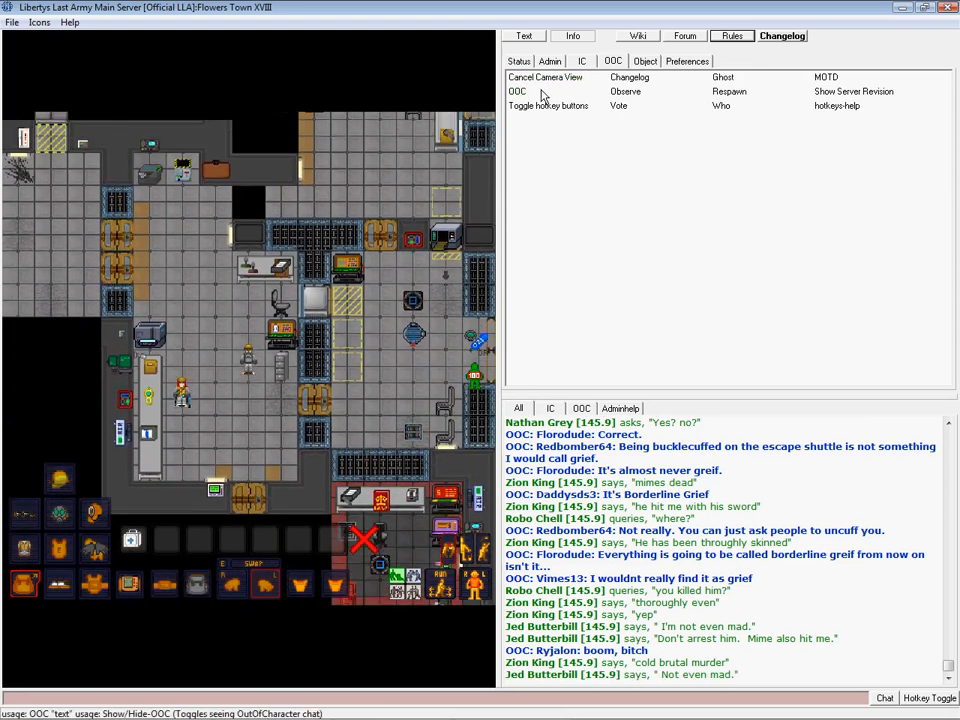
# Reply to Vimes in OOC that stunning someone 10+ times to keep them cuffed isn't grief.
pyautogui.click(518, 92)
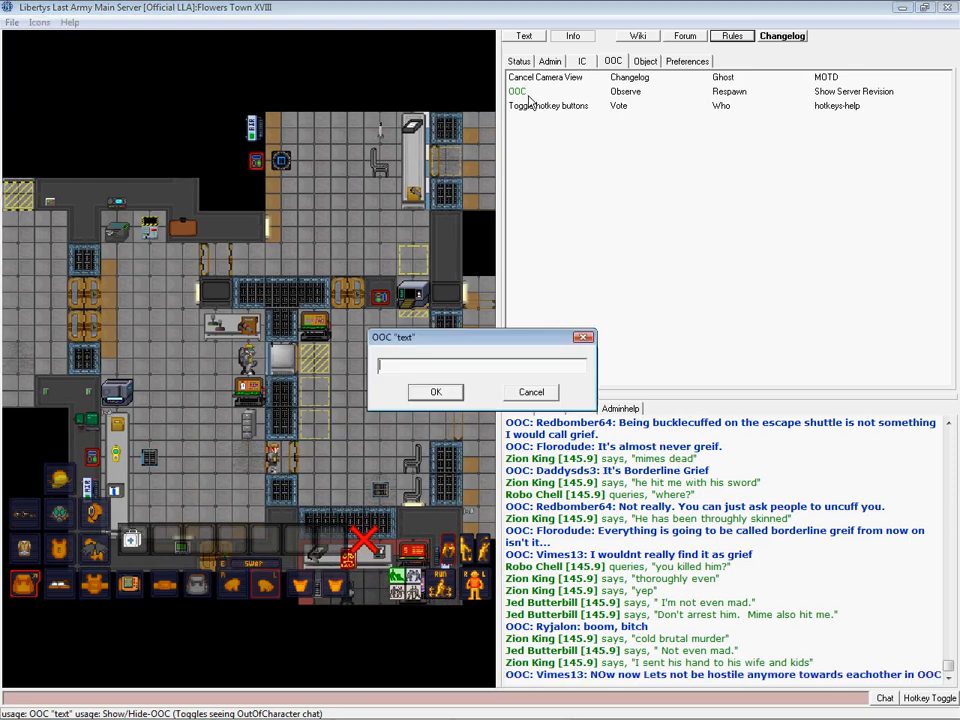
pyautogui.write('Vimes its not grief if they stun you')
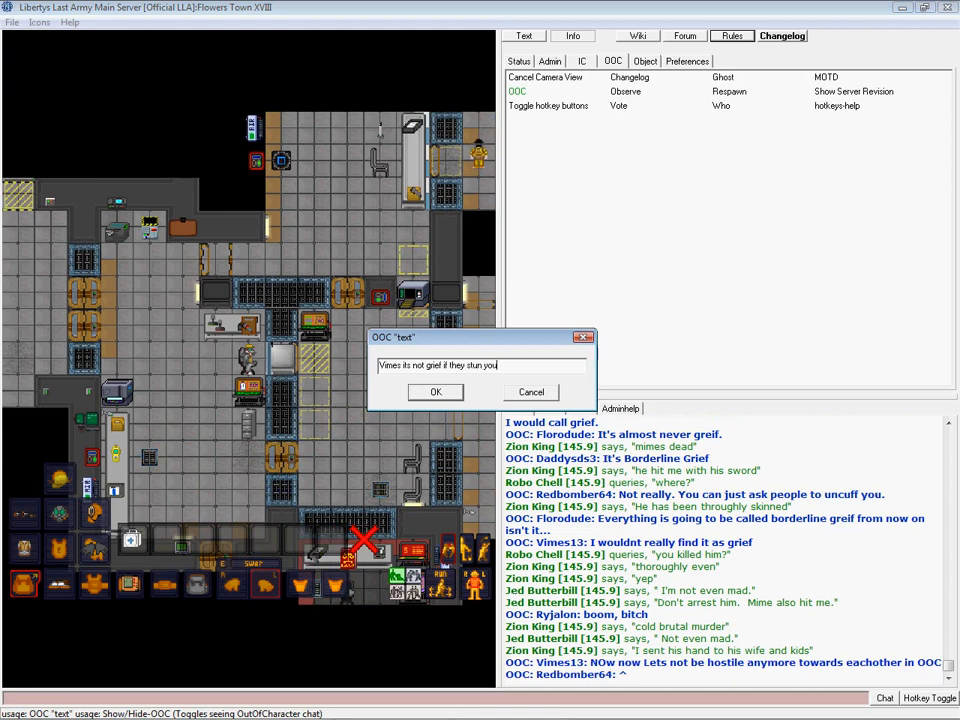
pyautogui.write('10+ times to kee')
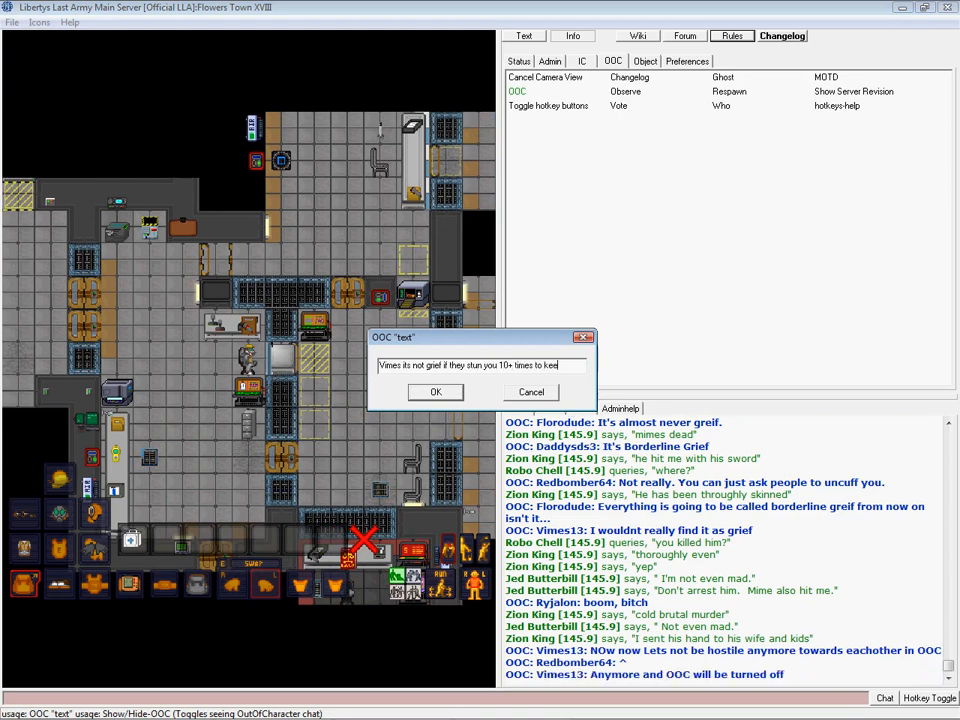
pyautogui.click(435, 392)
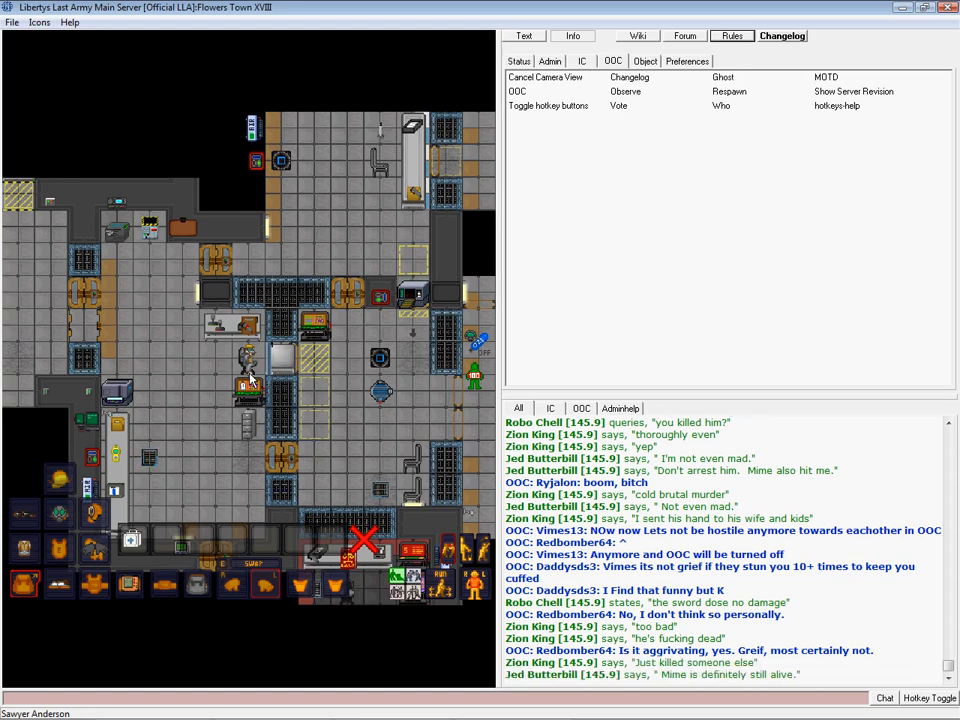
pyautogui.scroll(-3)
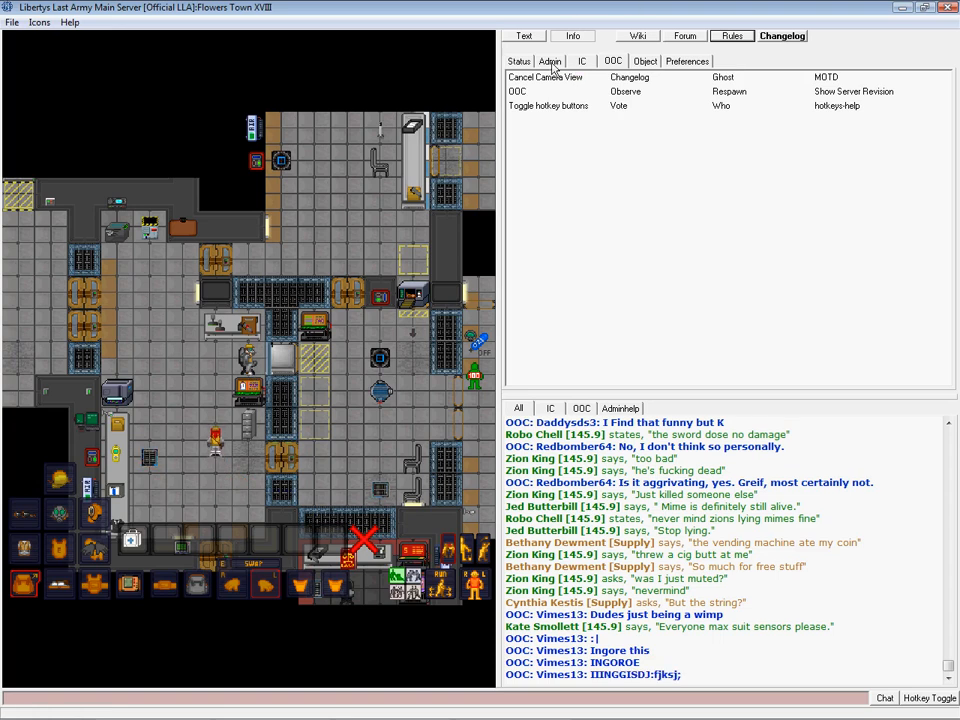
# List the server's current admins in chat with the Admin tab's Adminnotice command.
pyautogui.click(552, 61)
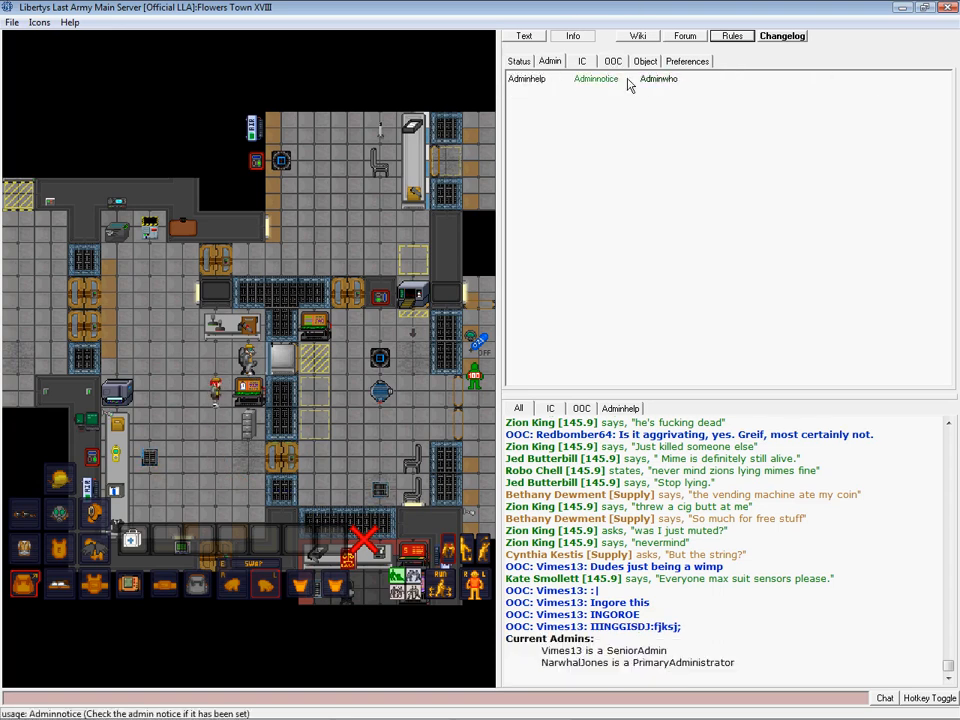
pyautogui.click(523, 61)
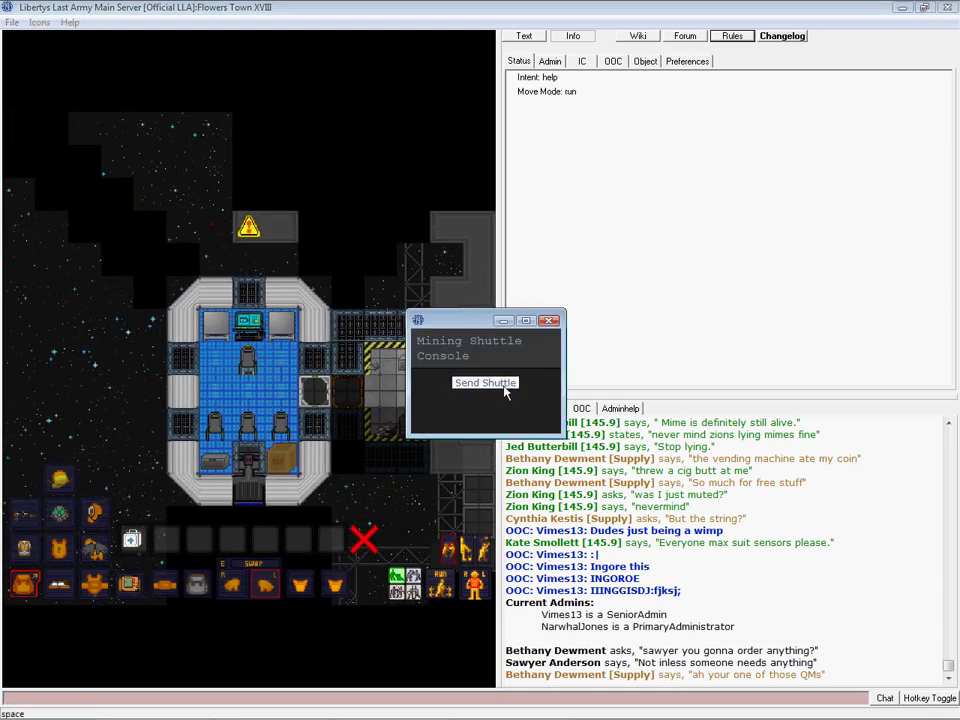
# Dispatch the mining shuttle with Send Shuttle on its console.
pyautogui.click(485, 382)
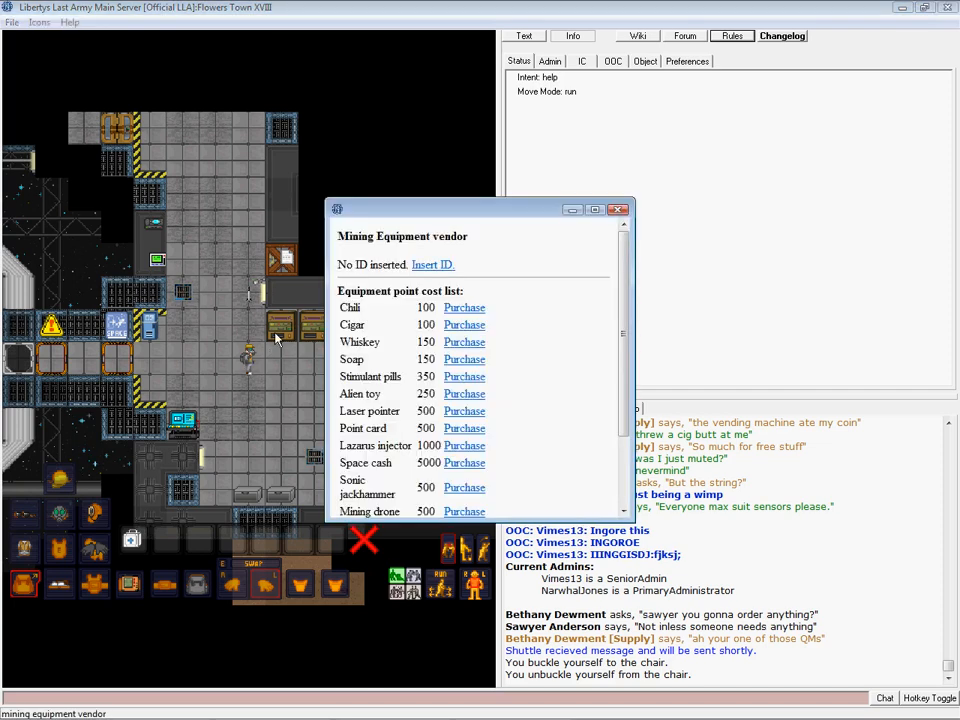
# Scroll the mining equipment vendor's price list down to the jetpack, then close it.
pyautogui.scroll(-3)
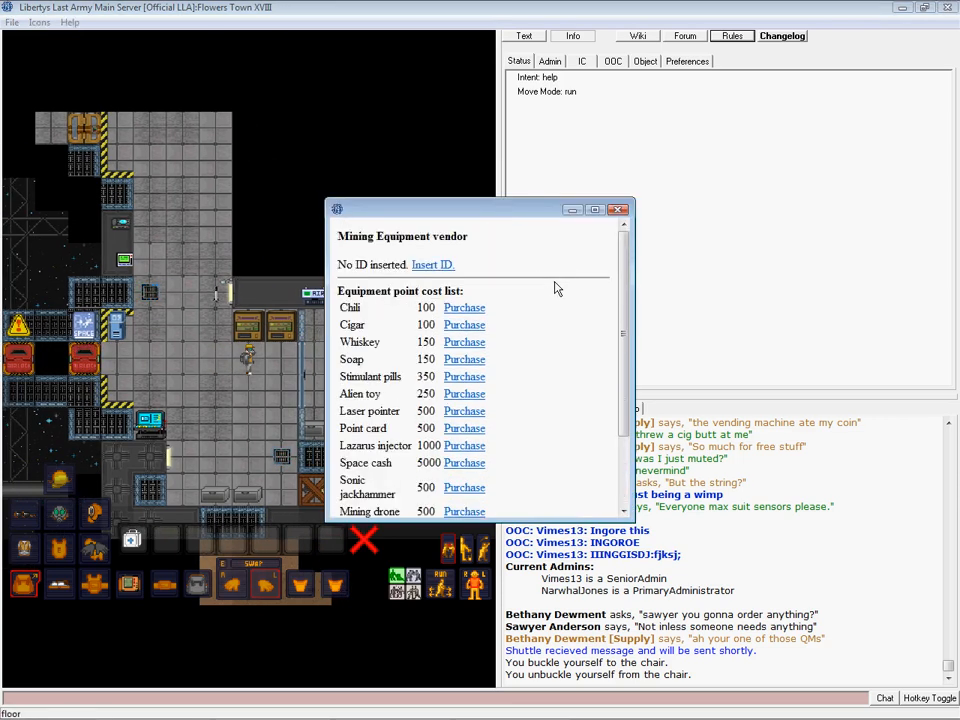
pyautogui.scroll(-3)
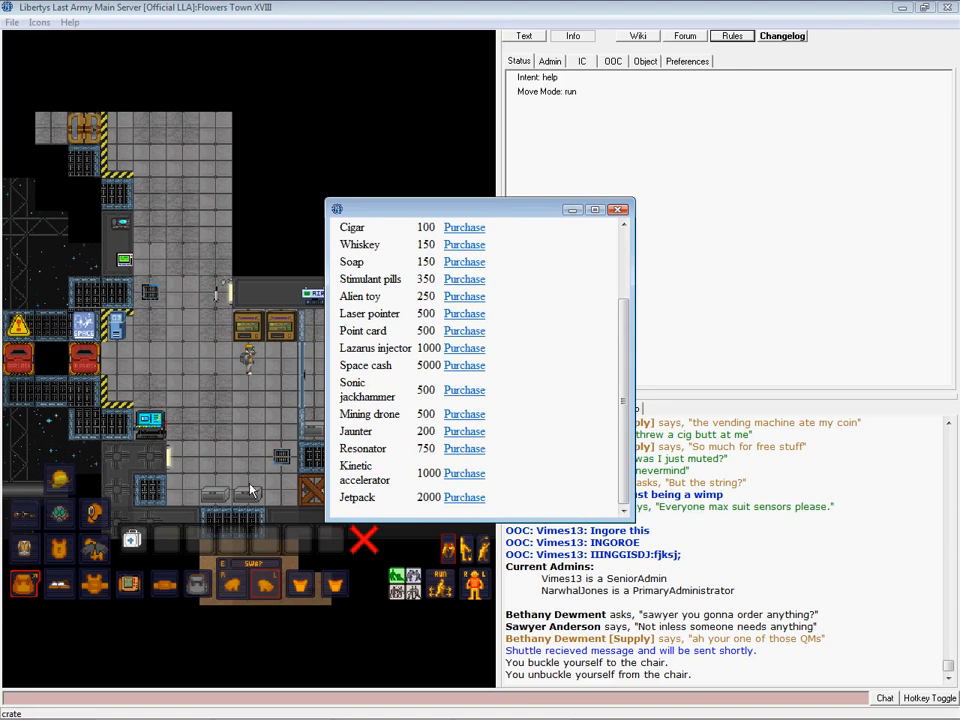
pyautogui.click(617, 209)
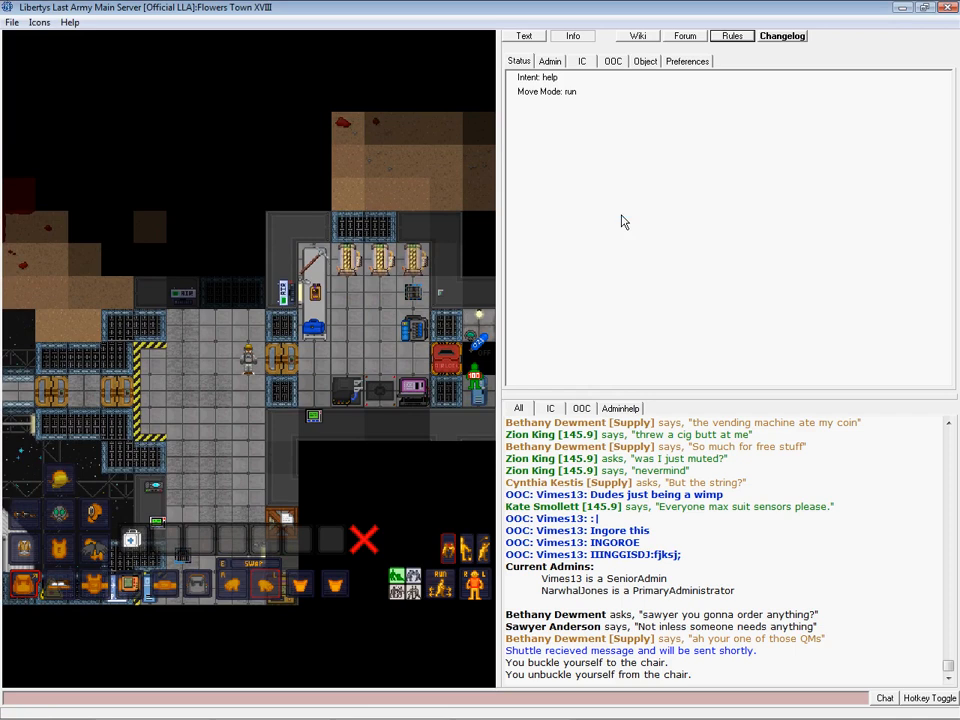
# Walk through the airlock onto the mining shuttle and stand beside its console.
pyautogui.scroll(-3)
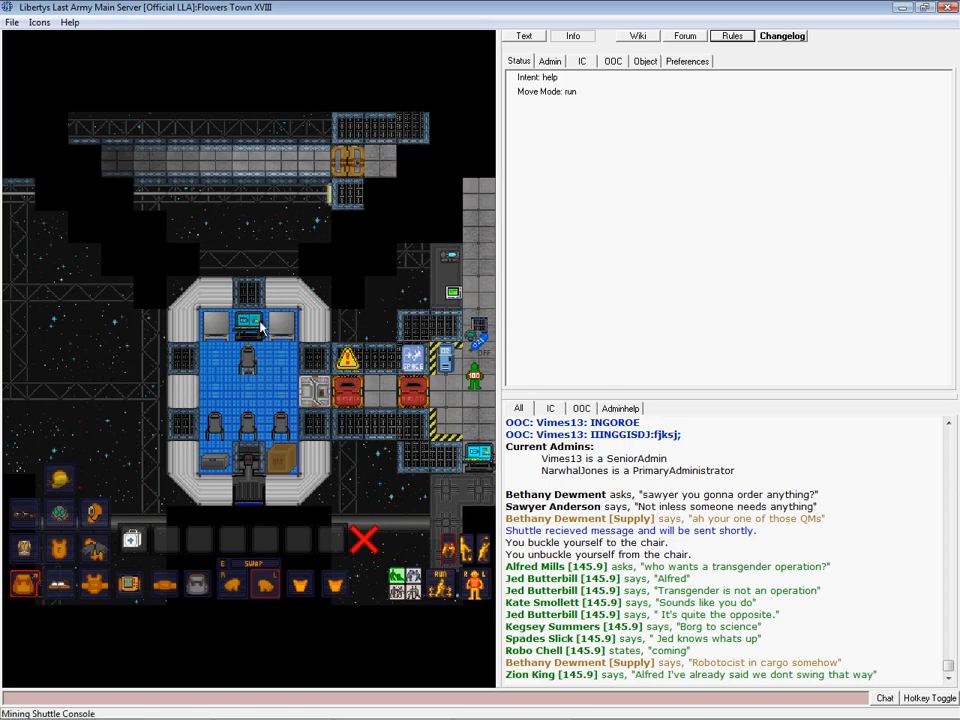
# Send the mining shuttle back from the Mining Shuttle Console.
pyautogui.click(245, 320)
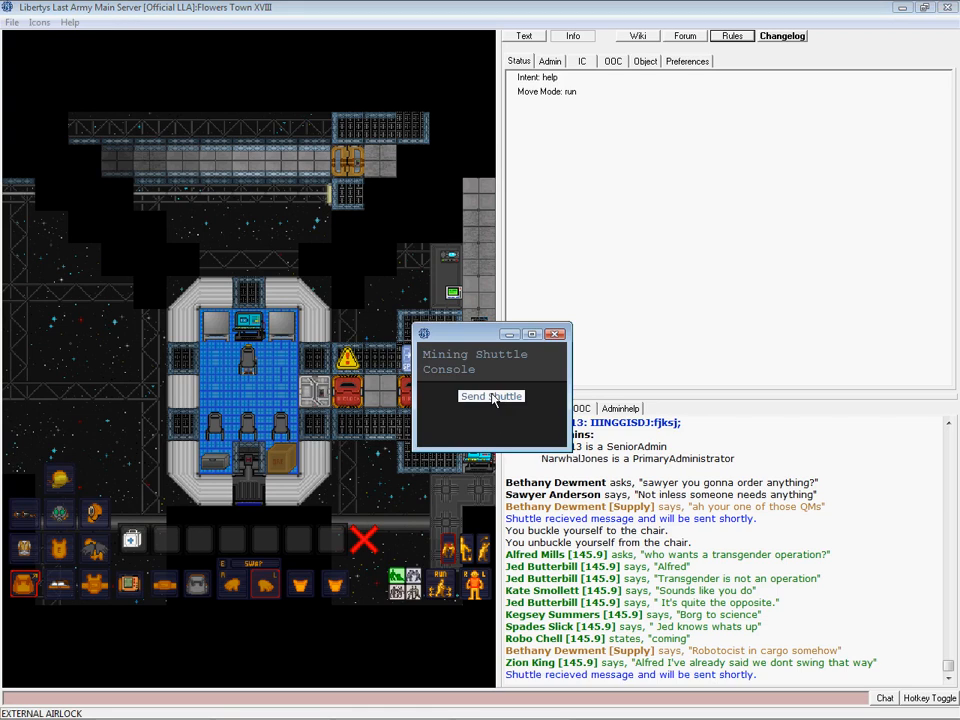
pyautogui.click(490, 395)
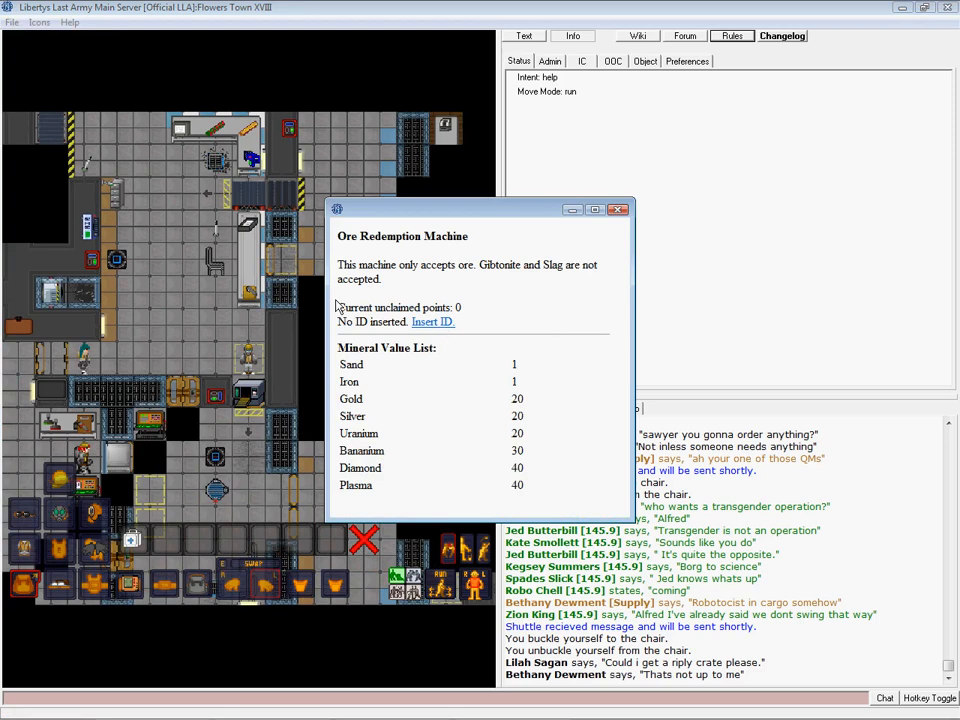
pyautogui.moveTo(542, 296)
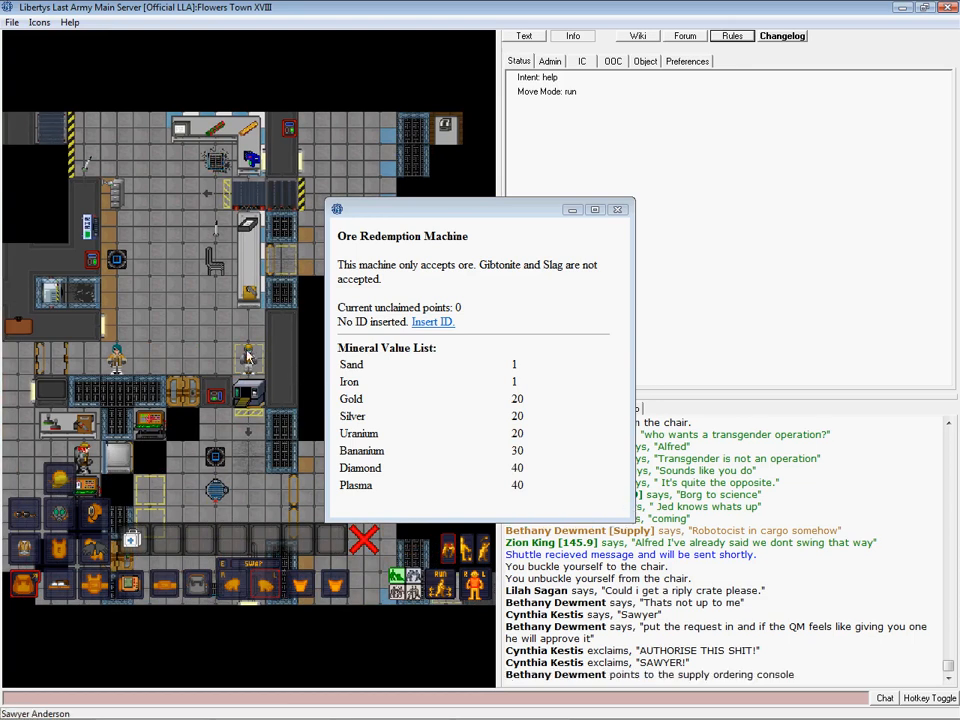
pyautogui.moveTo(579, 345)
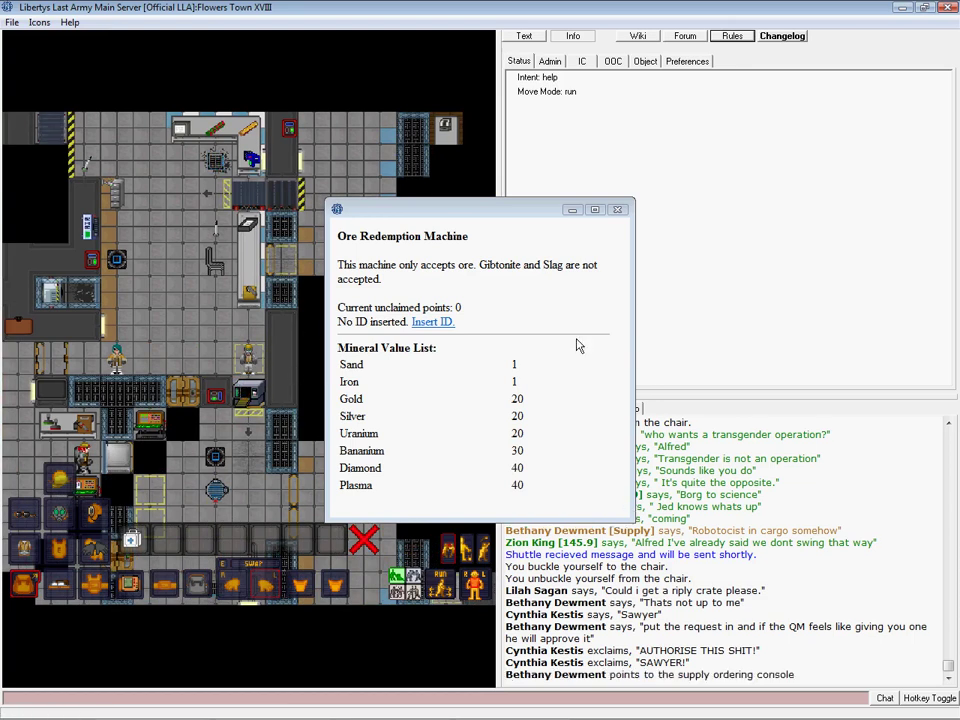
pyautogui.moveTo(556, 388)
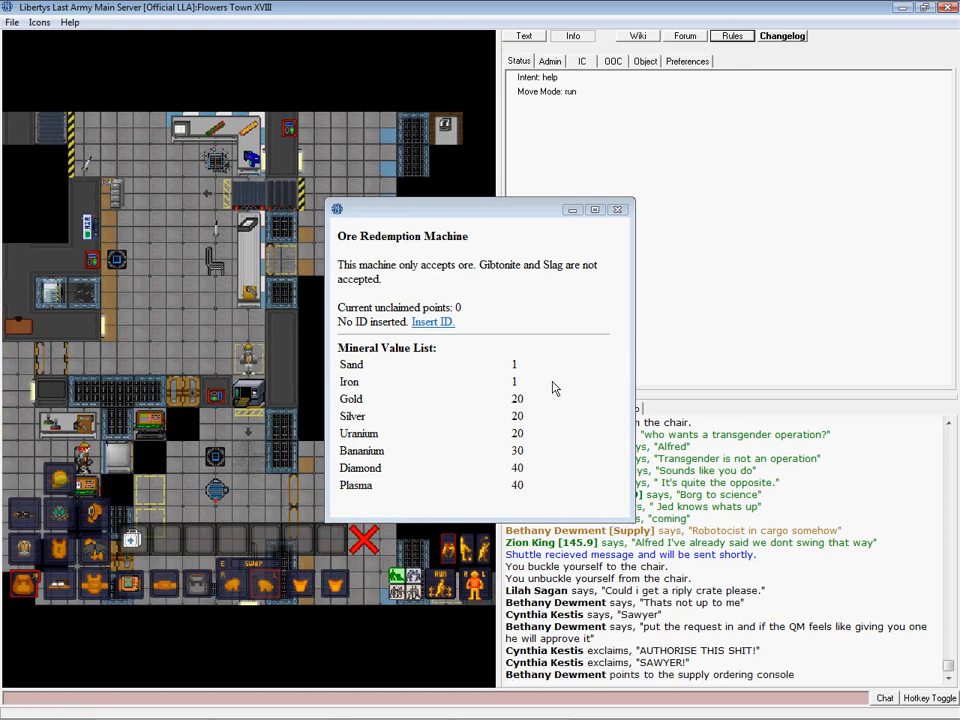
# Close the Ore Redemption Machine window, leaving the supply console showing 110 points.
pyautogui.click(617, 209)
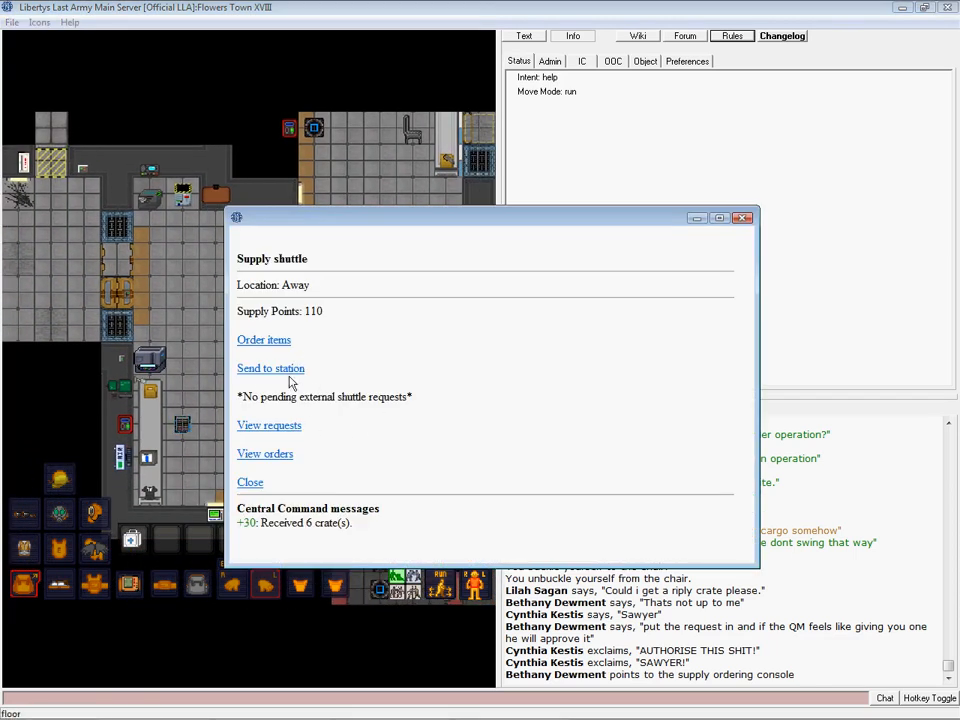
# Open the supply console's Current requests page, which lists no requests.
pyautogui.click(264, 453)
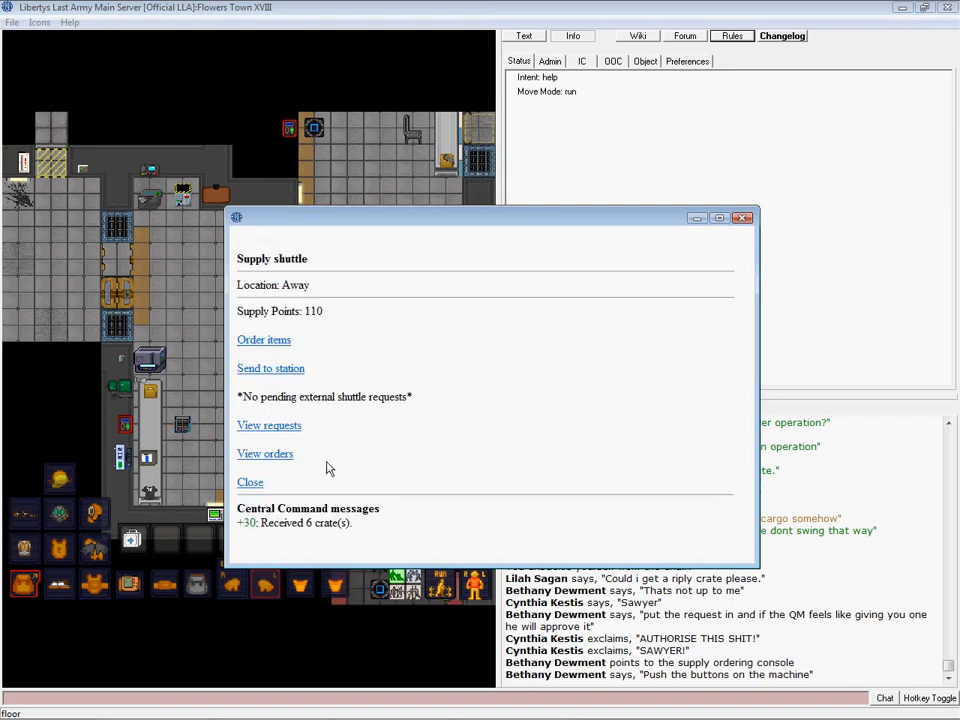
pyautogui.click(268, 425)
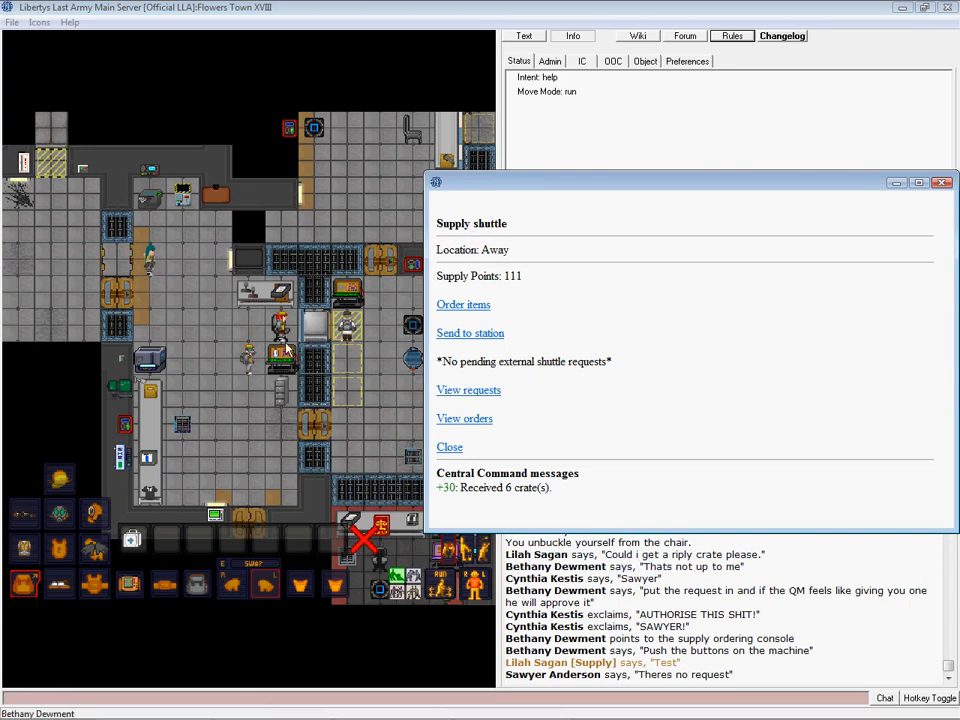
pyautogui.click(468, 390)
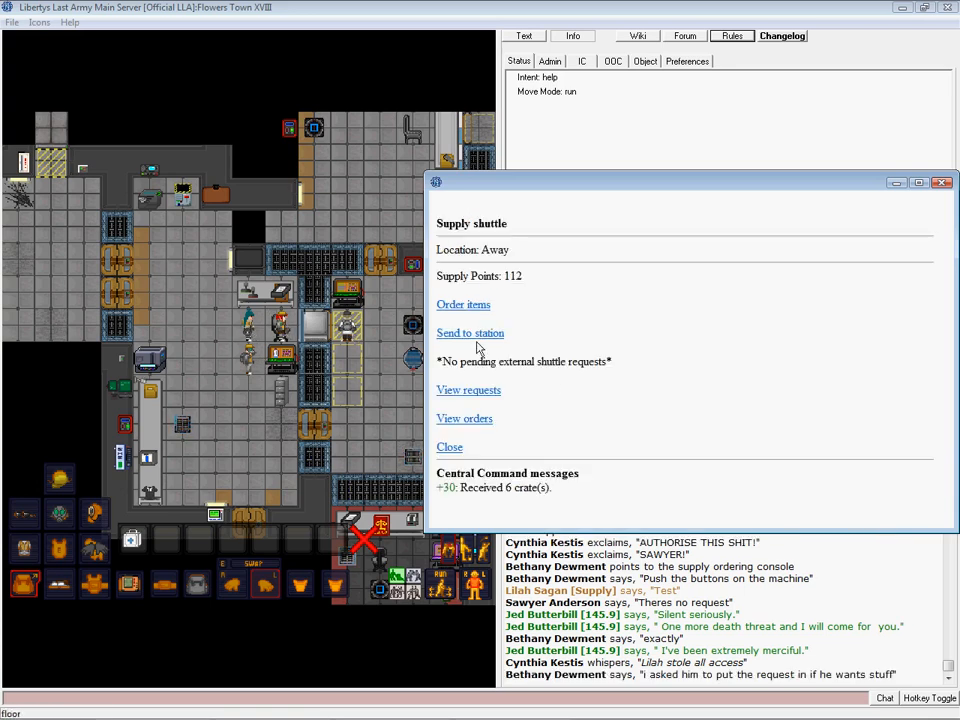
pyautogui.click(468, 390)
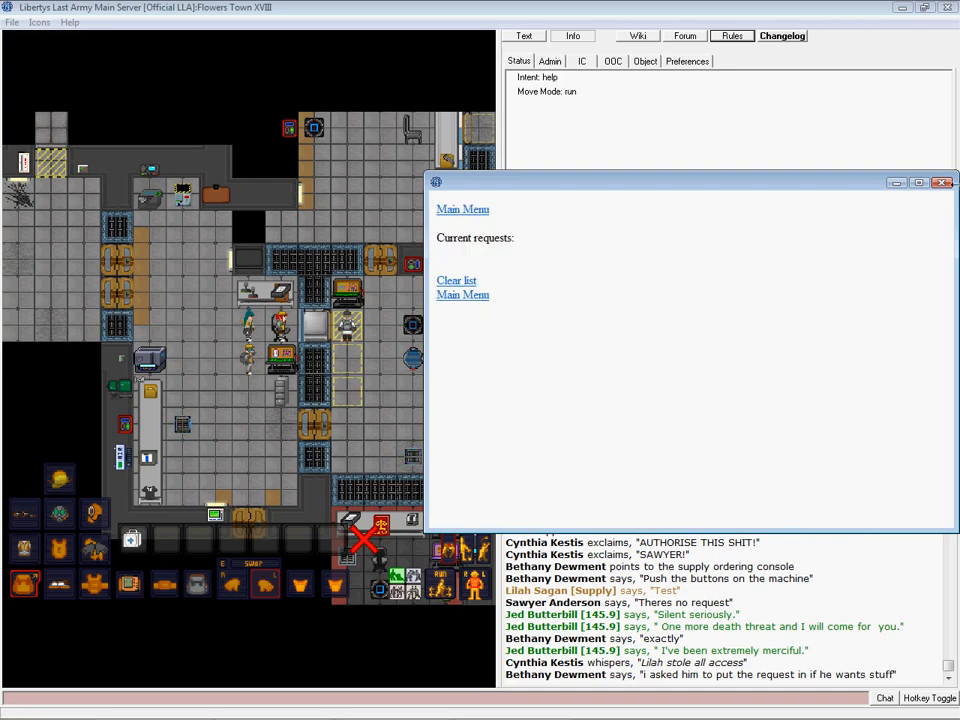
# Approve the Ripley APLU circuit crate request, confirm it under orders, and call the supply shuttle.
pyautogui.click(943, 183)
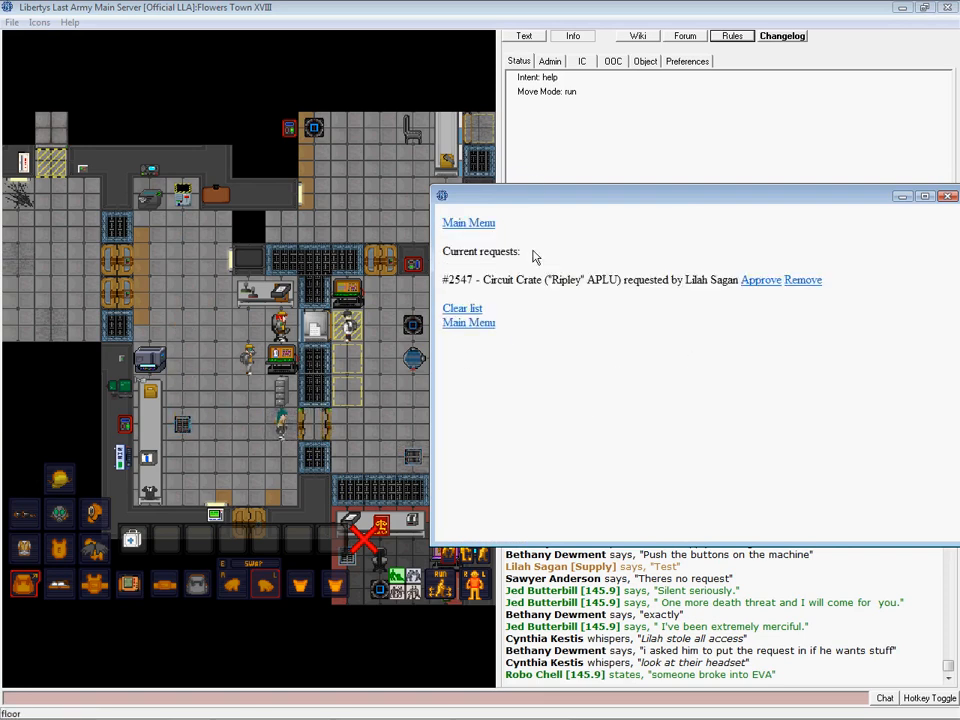
pyautogui.moveTo(470, 165)
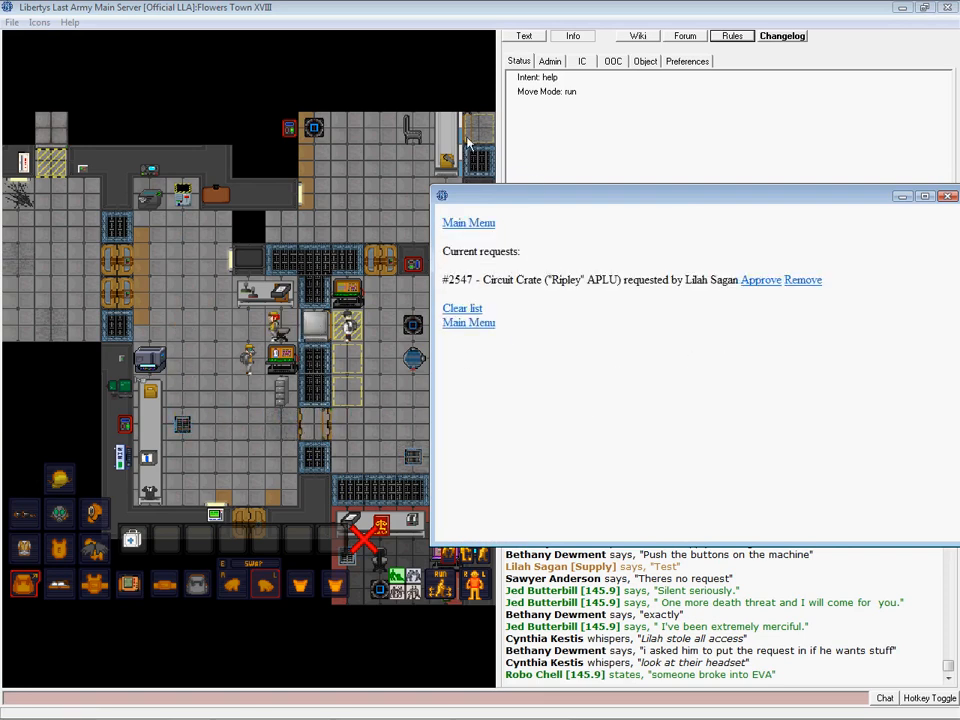
pyautogui.click(760, 280)
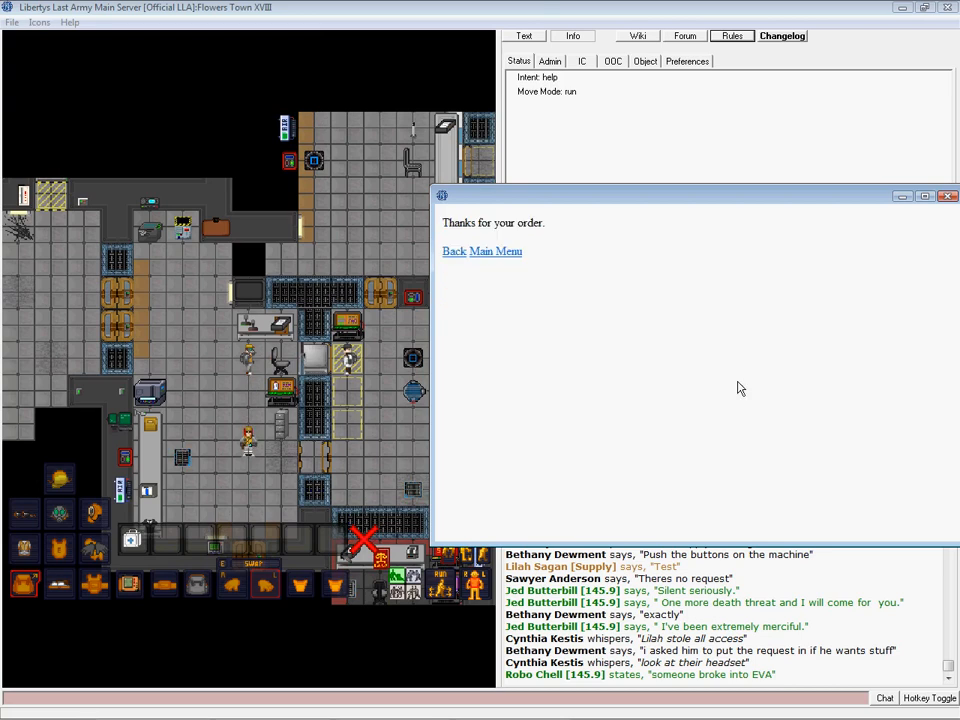
pyautogui.click(495, 251)
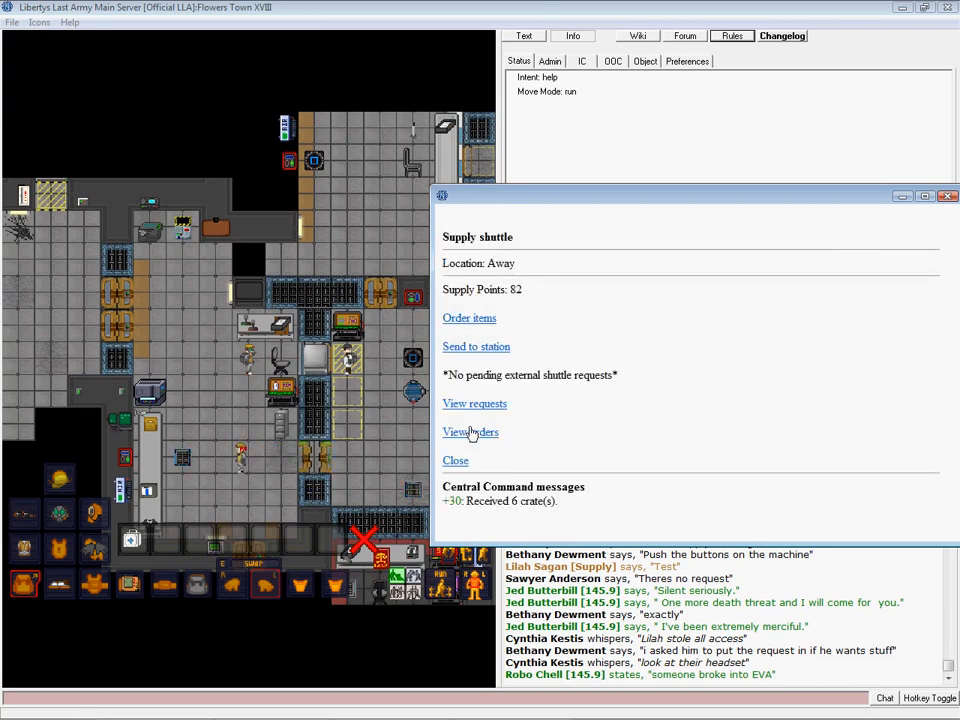
pyautogui.click(470, 432)
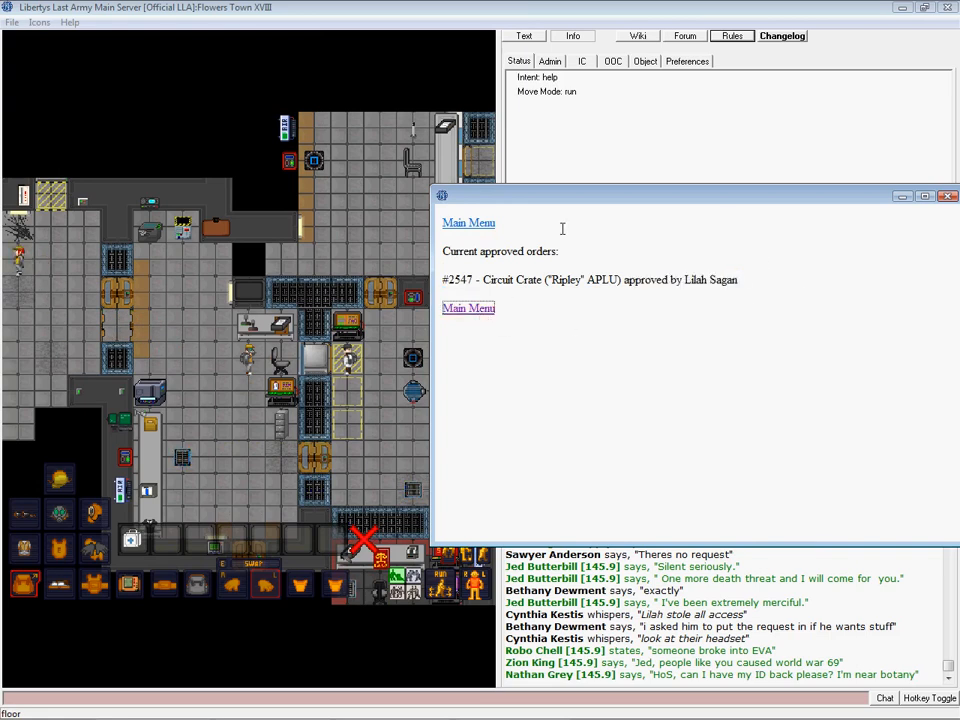
pyautogui.click(468, 222)
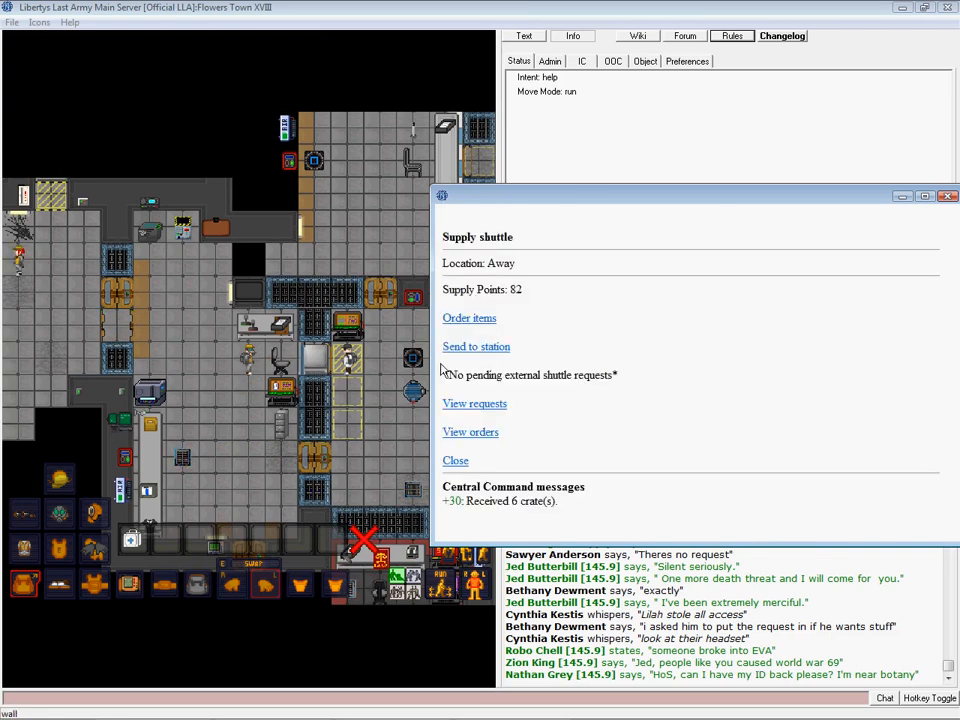
pyautogui.click(476, 346)
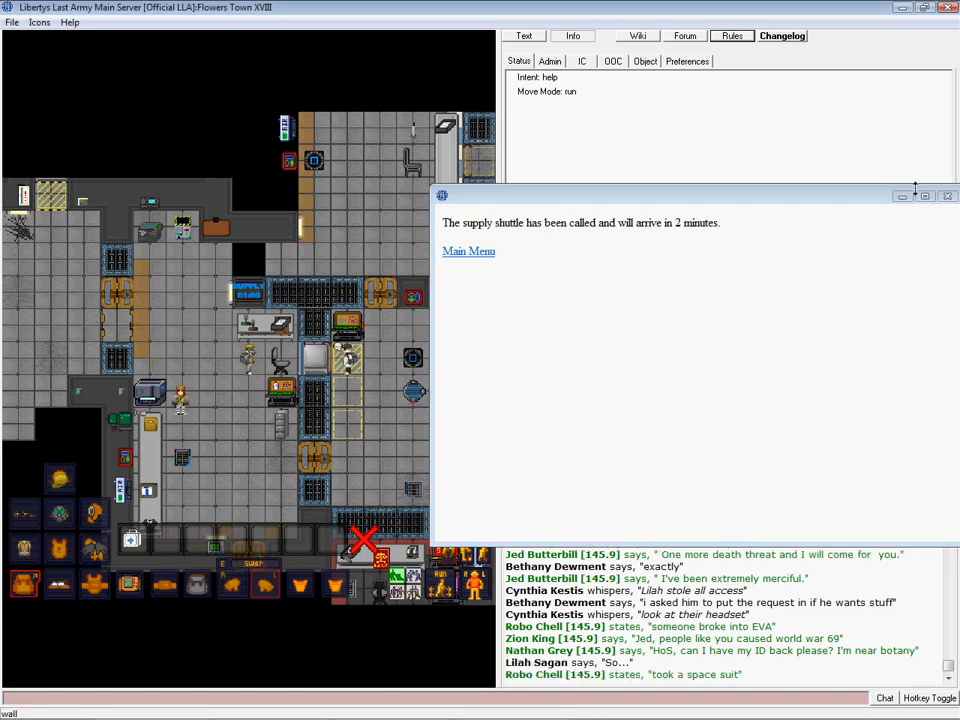
pyautogui.click(944, 195)
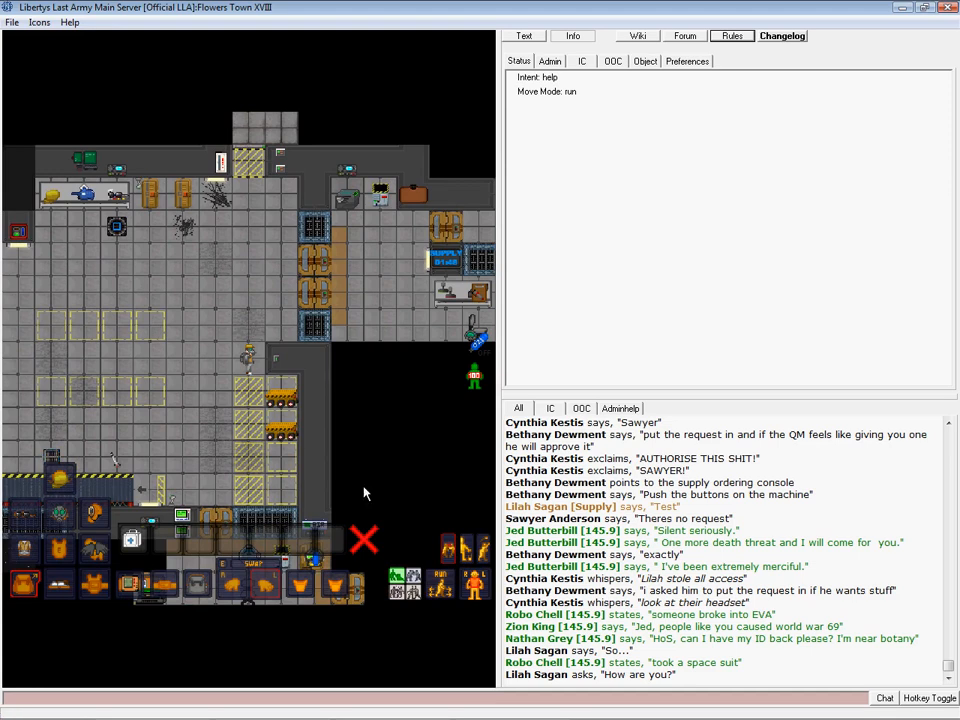
pyautogui.moveTo(283, 402)
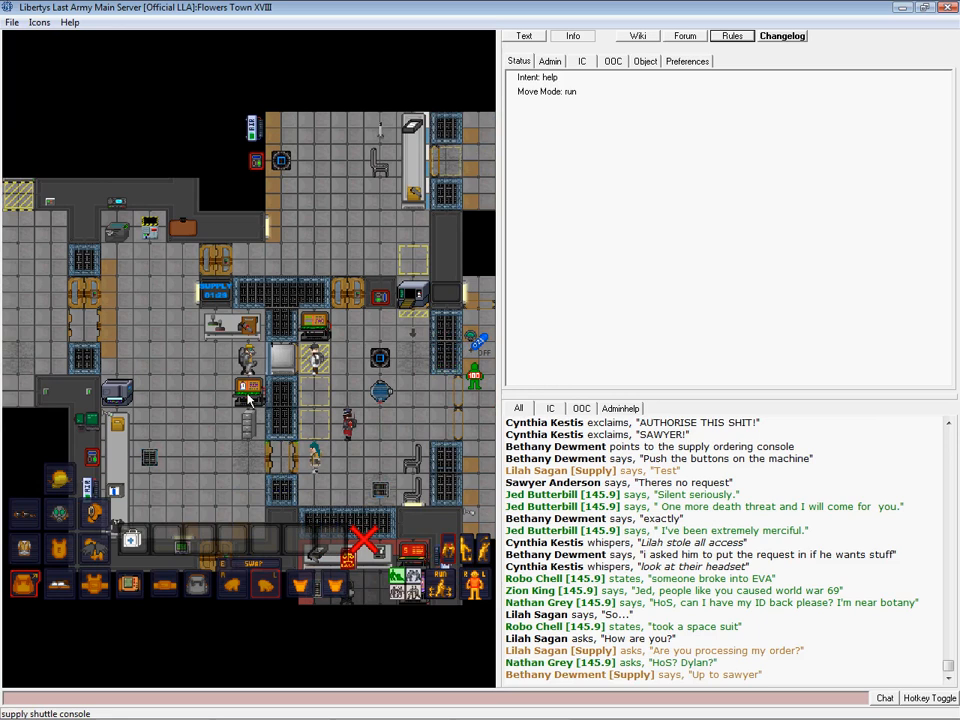
# Recheck the supply shuttle console's inbound status and return to its main menu.
pyautogui.click(248, 395)
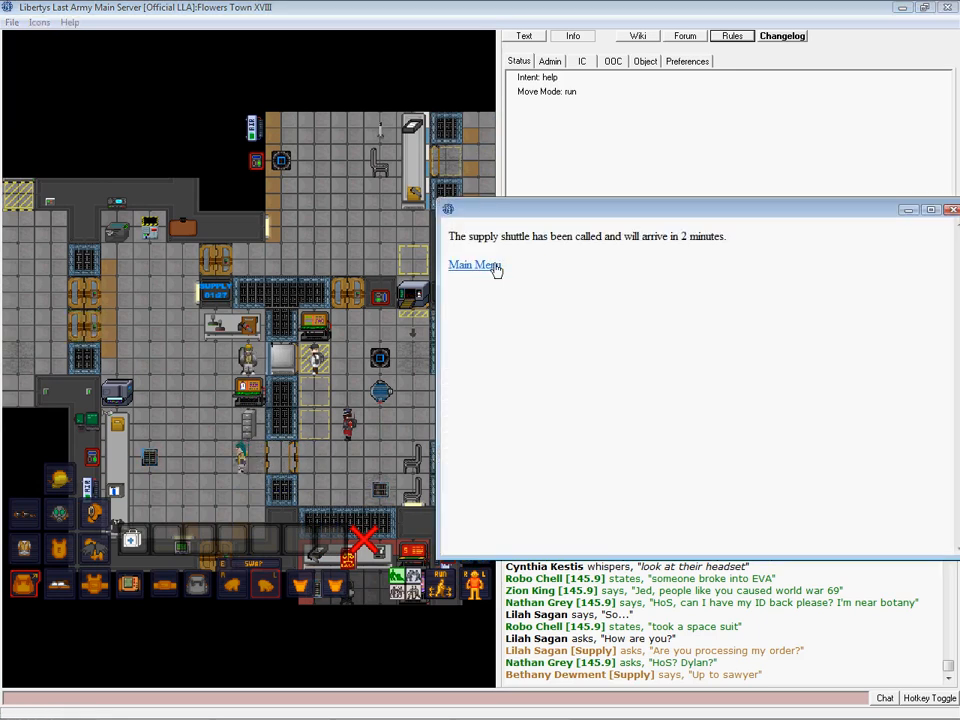
pyautogui.click(474, 264)
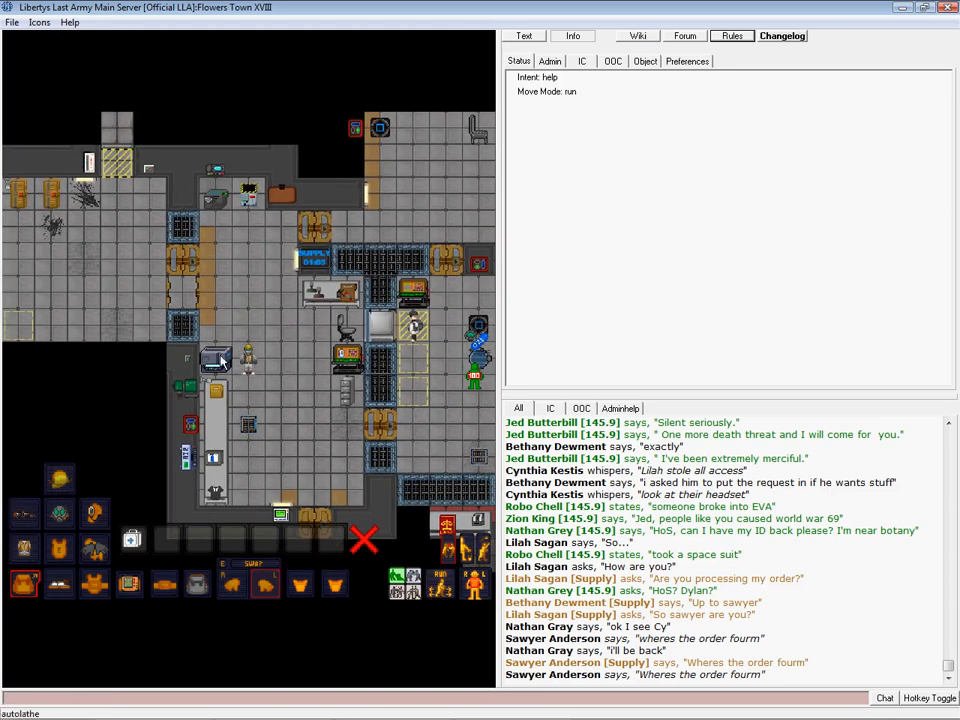
# Browse the autolathe's buildable items and material costs, then close its window.
pyautogui.click(216, 360)
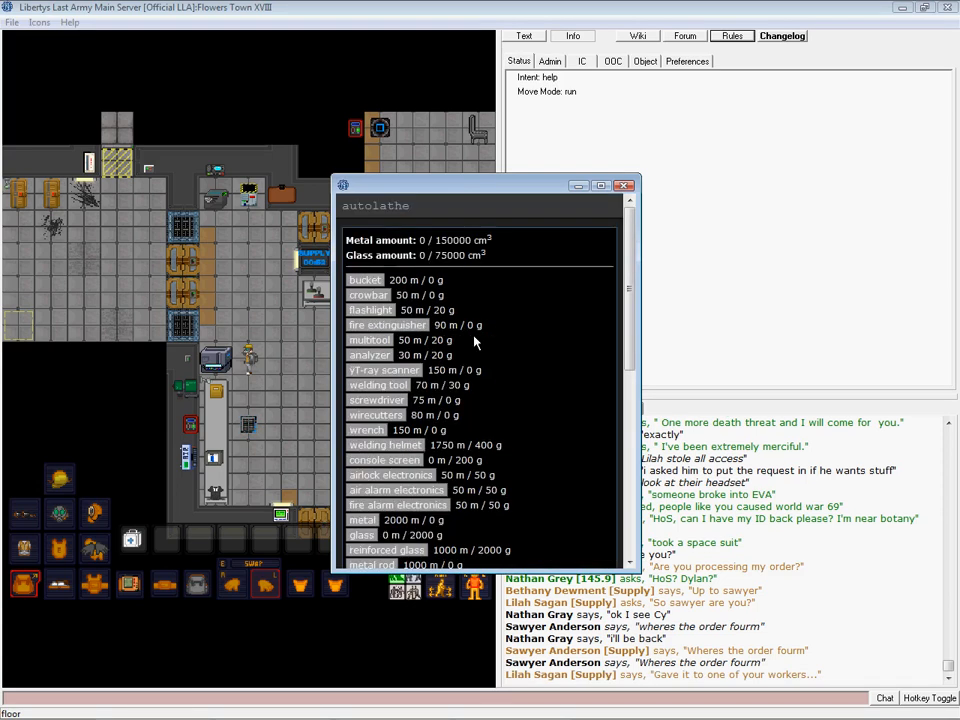
pyautogui.scroll(-3)
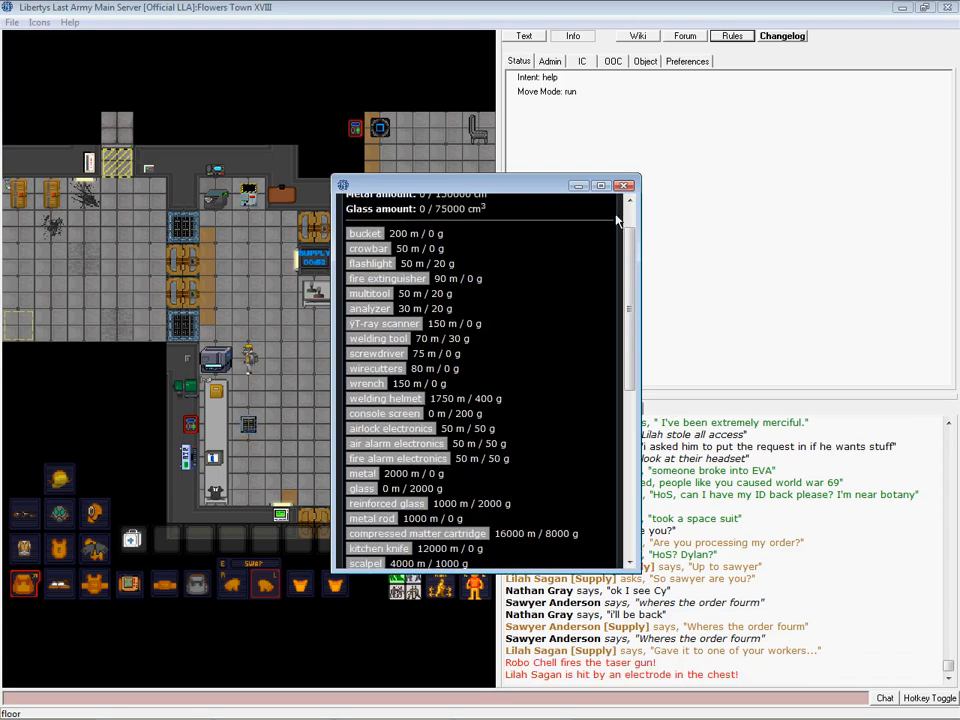
pyautogui.click(624, 185)
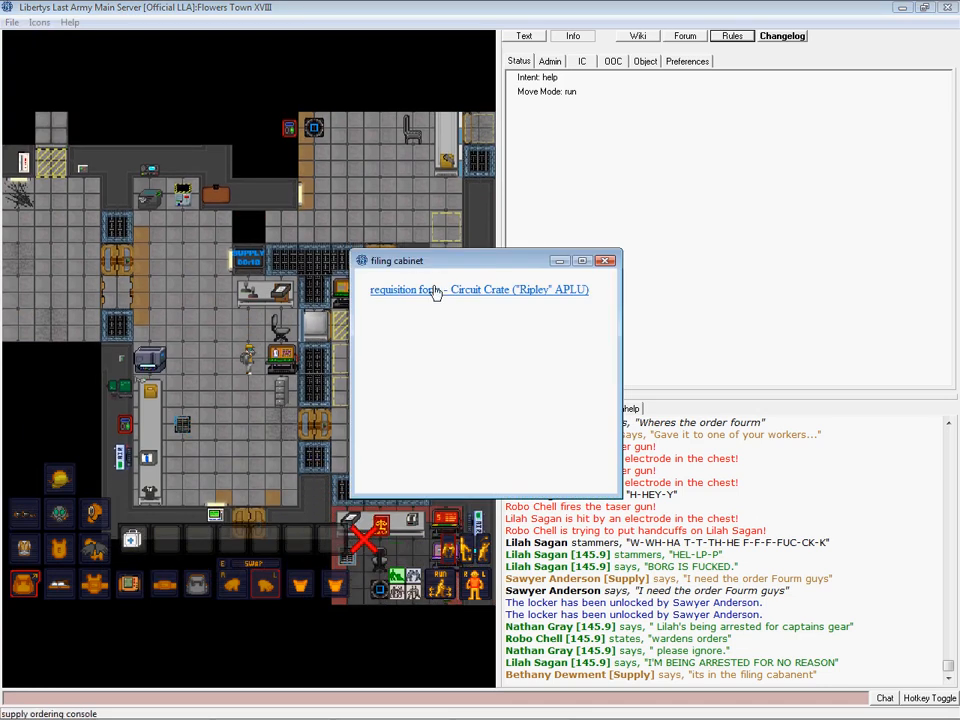
# Remove the Ripley APLU circuit crate requisition form from the cabinet and open it.
pyautogui.click(425, 289)
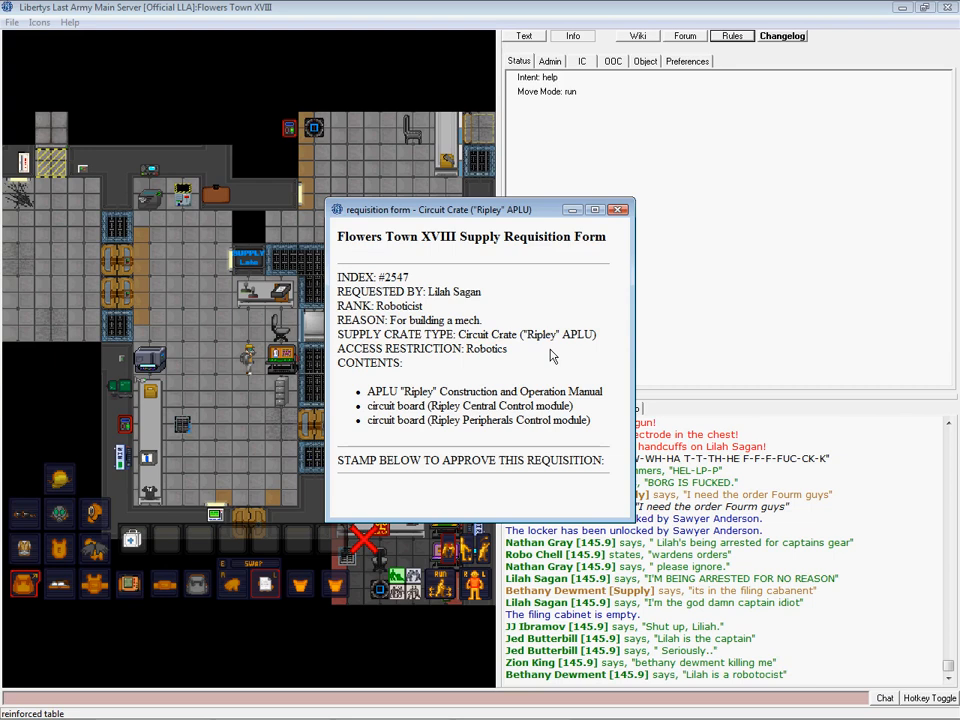
# Grab the rubber stamps, stamp the Ripley APLU form GRANTED, and close it.
pyautogui.doubleClick(420, 348)
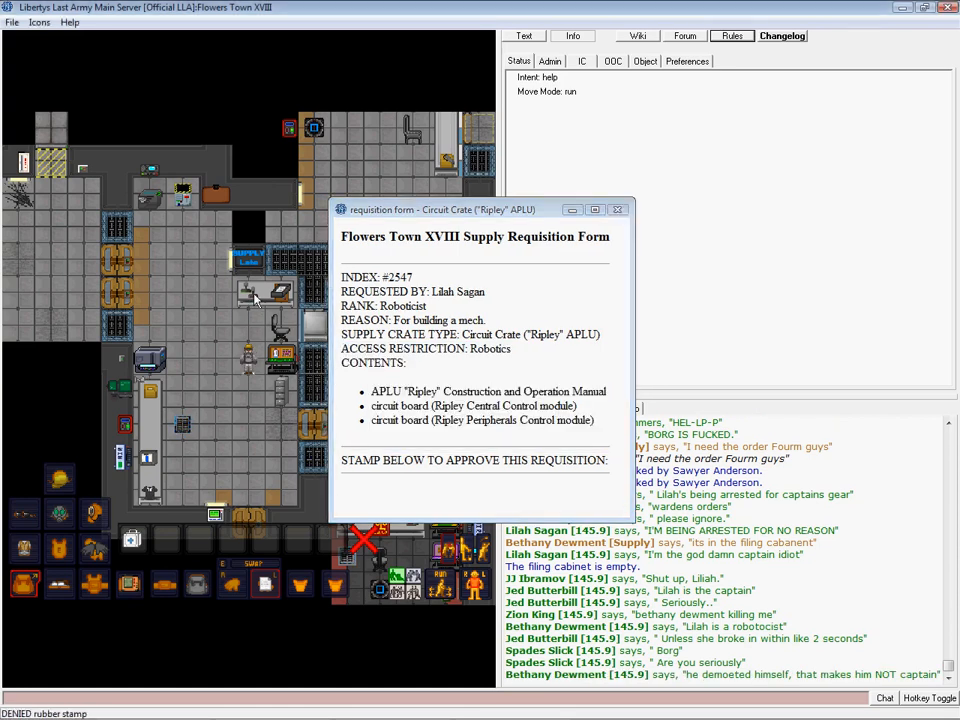
pyautogui.click(617, 209)
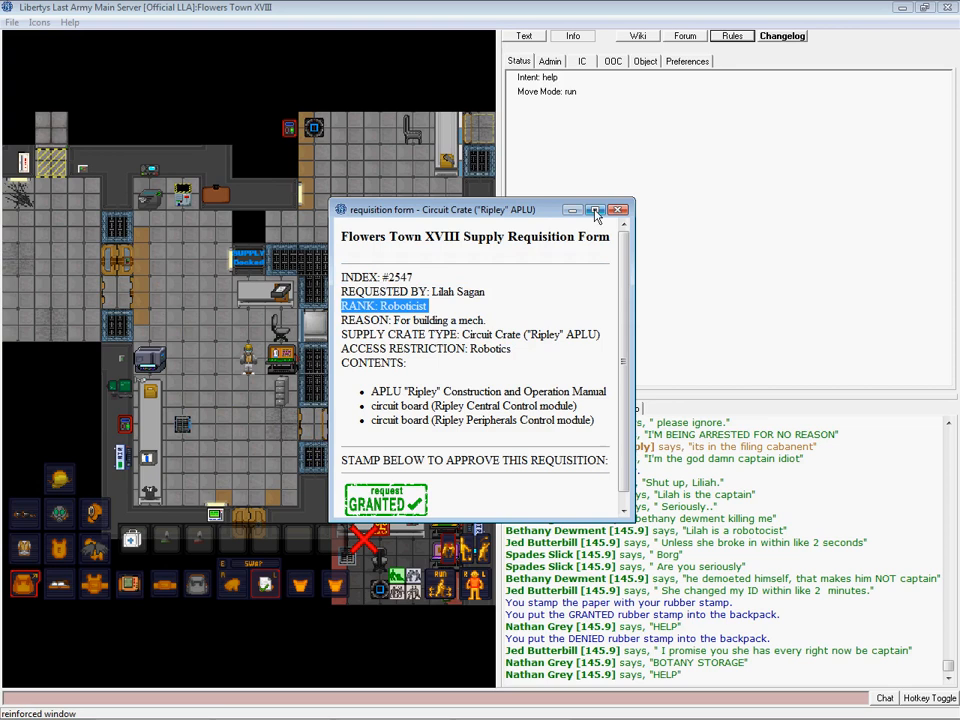
pyautogui.click(618, 209)
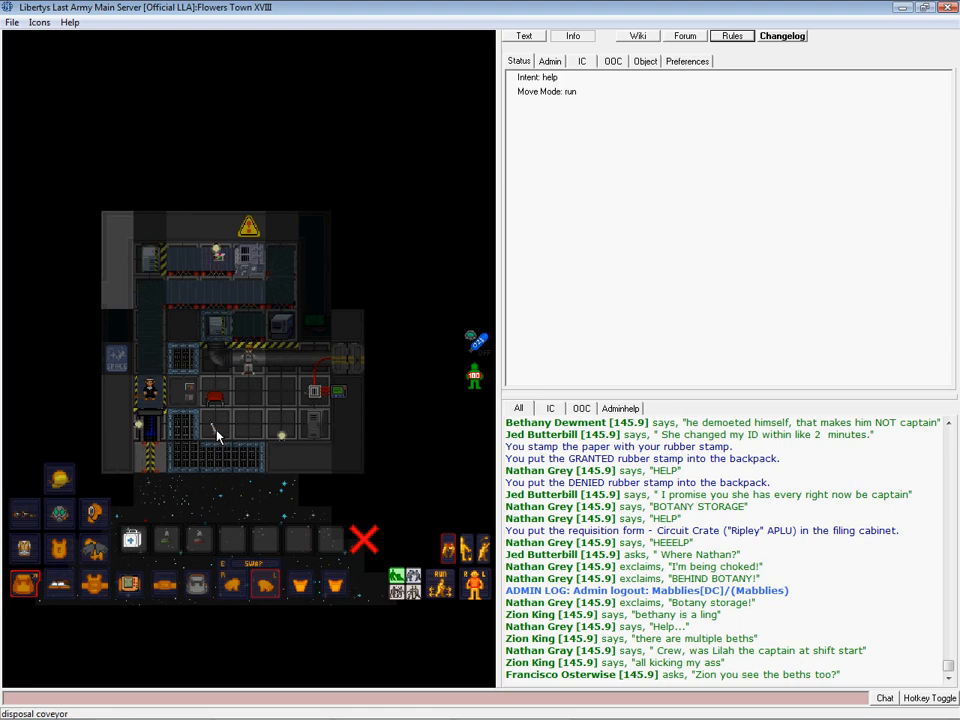
# Scroll through chat while visiting the disposals recycling conveyor room.
pyautogui.scroll(-3)
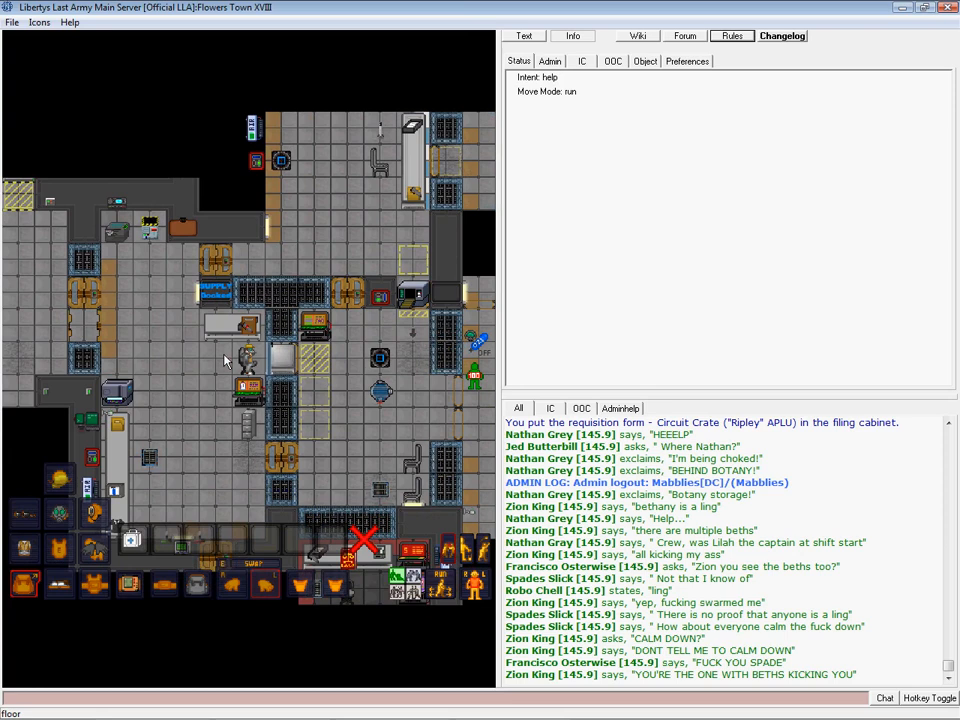
# Scroll the chat log after returning to the cargo office.
pyautogui.scroll(-3)
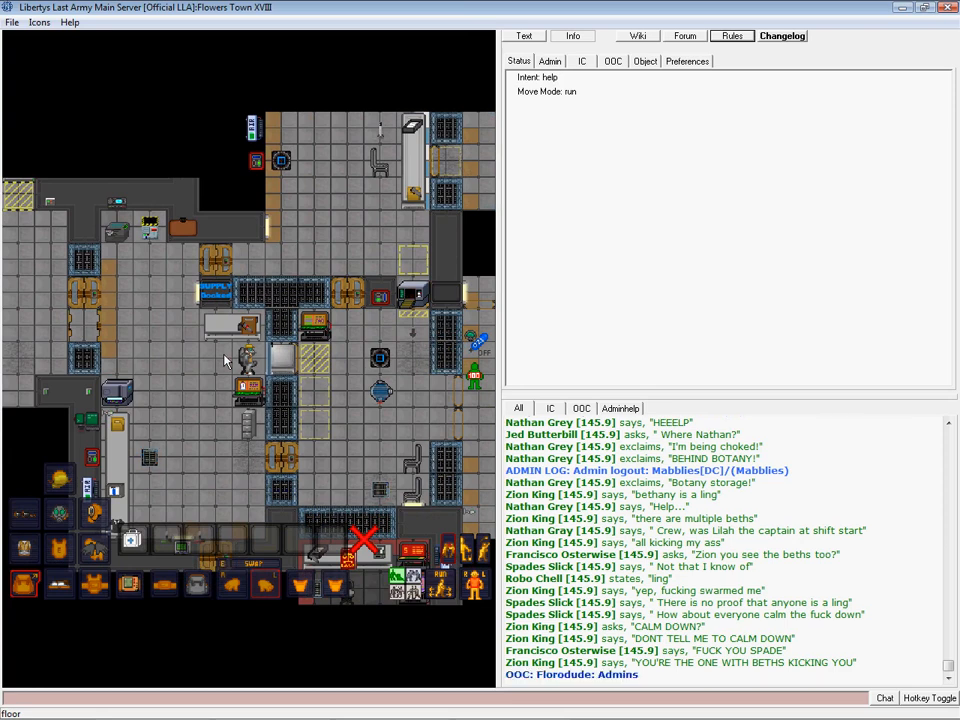